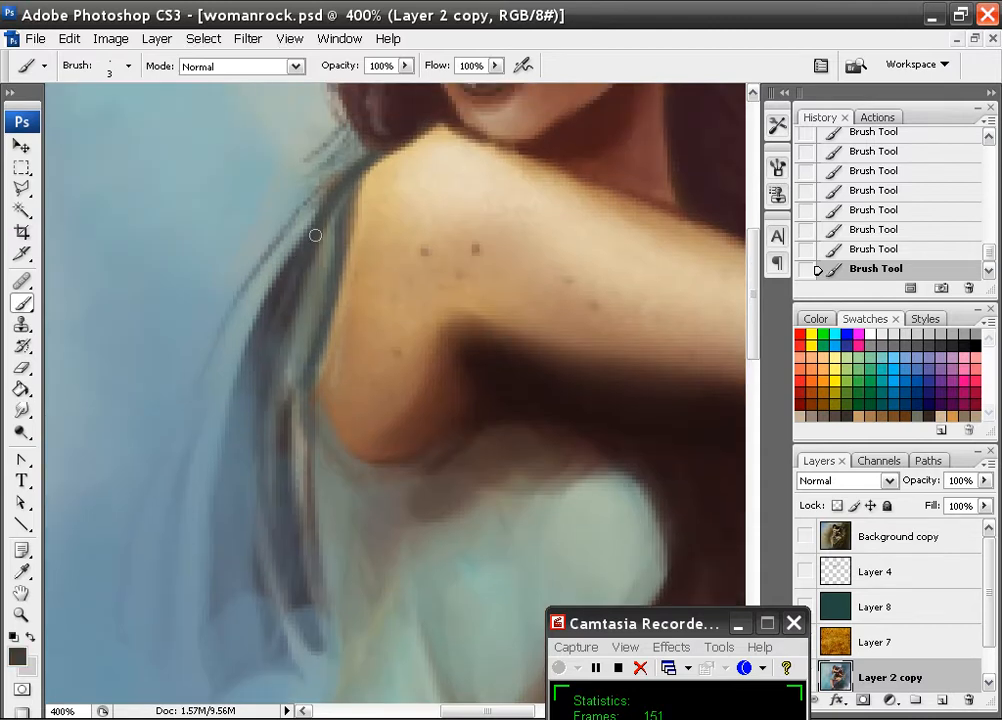
- Paint three thin light hair strands over the shoulder and along the arm
{"action": "left_click_drag", "start_coordinate": [315, 235], "coordinate": [393, 137]}
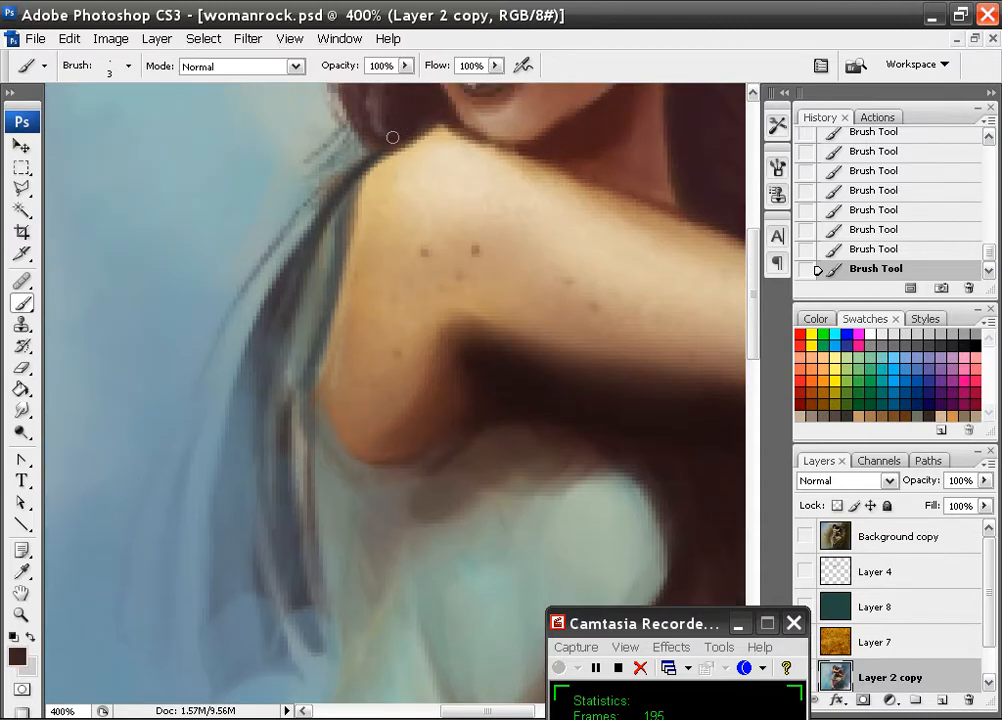
{"action": "left_click_drag", "start_coordinate": [393, 137], "coordinate": [343, 253]}
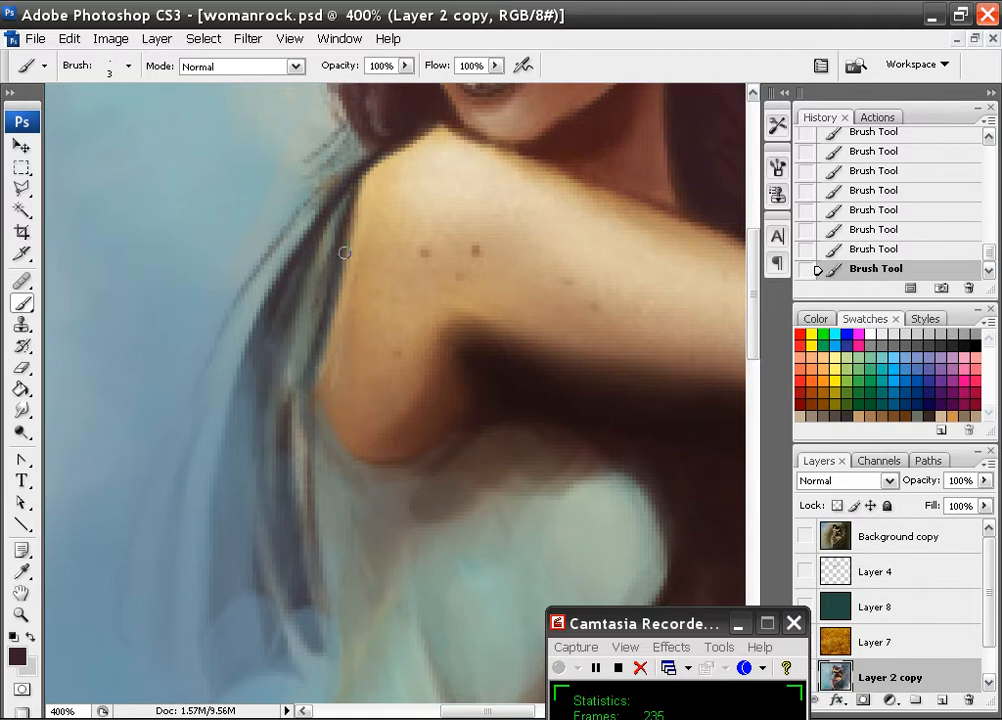
{"action": "left_click_drag", "start_coordinate": [340, 250], "coordinate": [250, 363]}
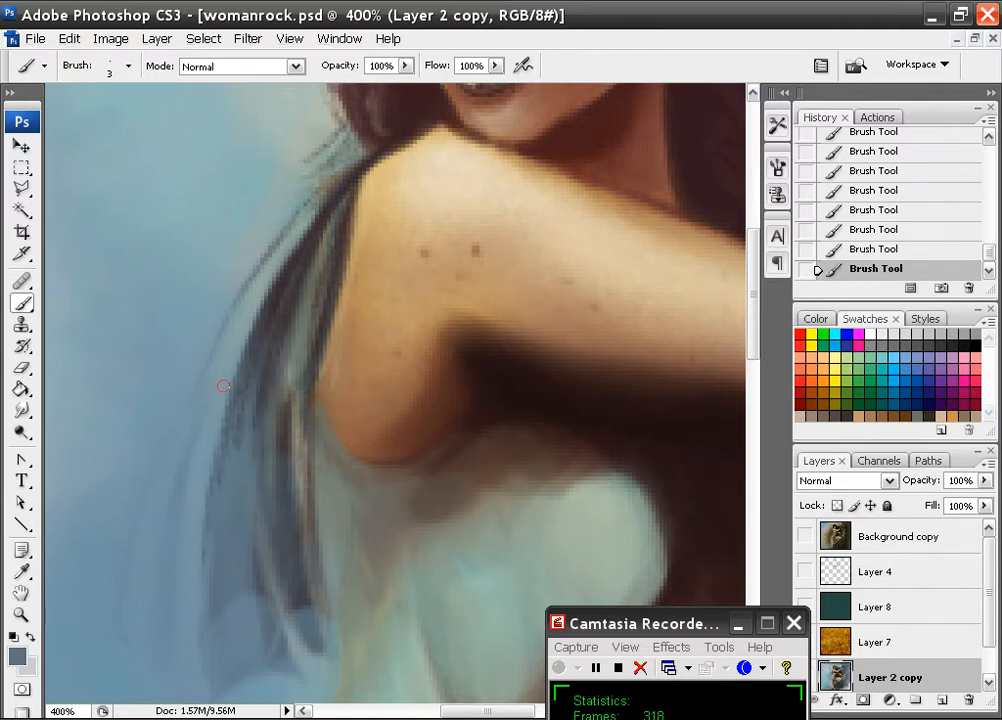
{"action": "scroll", "scroll_direction": "down", "scroll_amount": 3}
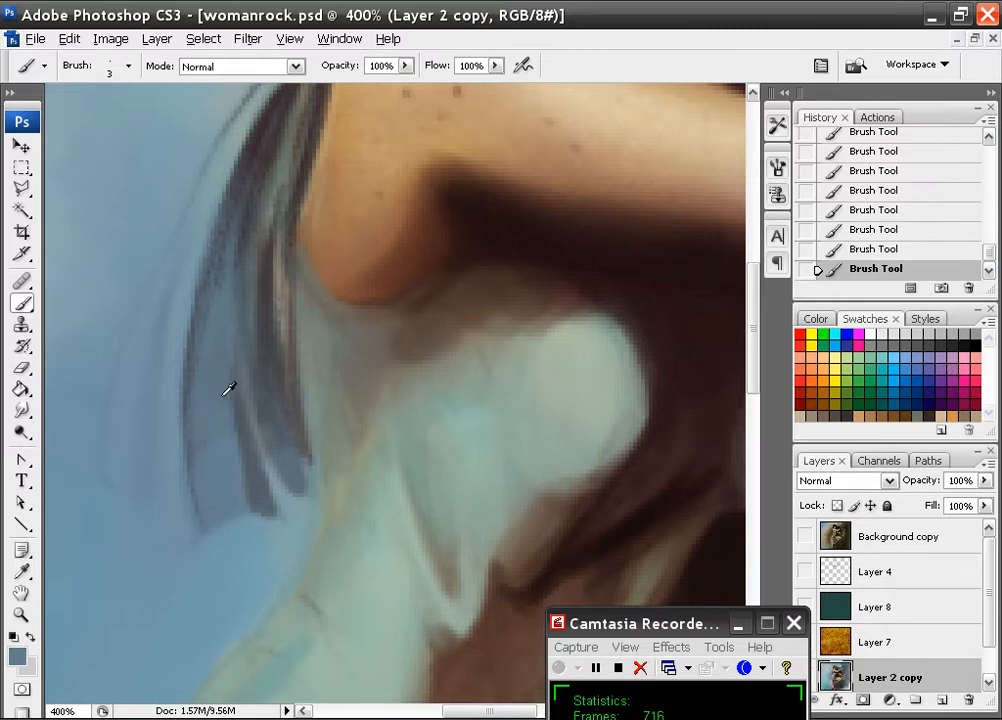
{"action": "mouse_move", "coordinate": [150, 486]}
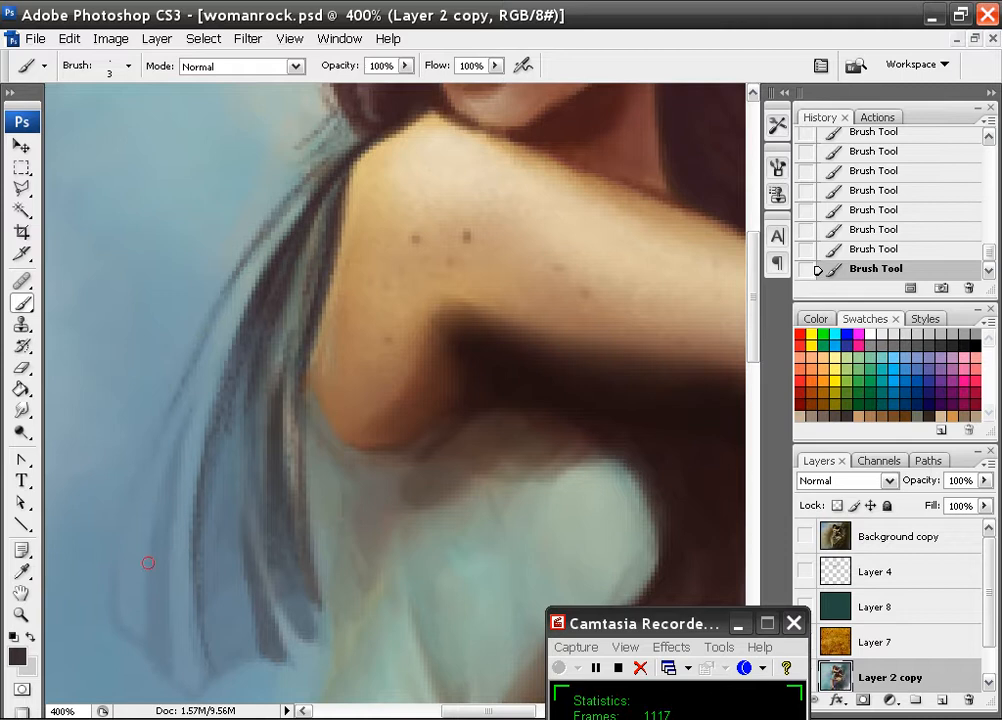
- Extend light strands down the hanging hair and touch up the dress below the arm
{"action": "scroll", "scroll_direction": "down", "scroll_amount": 3}
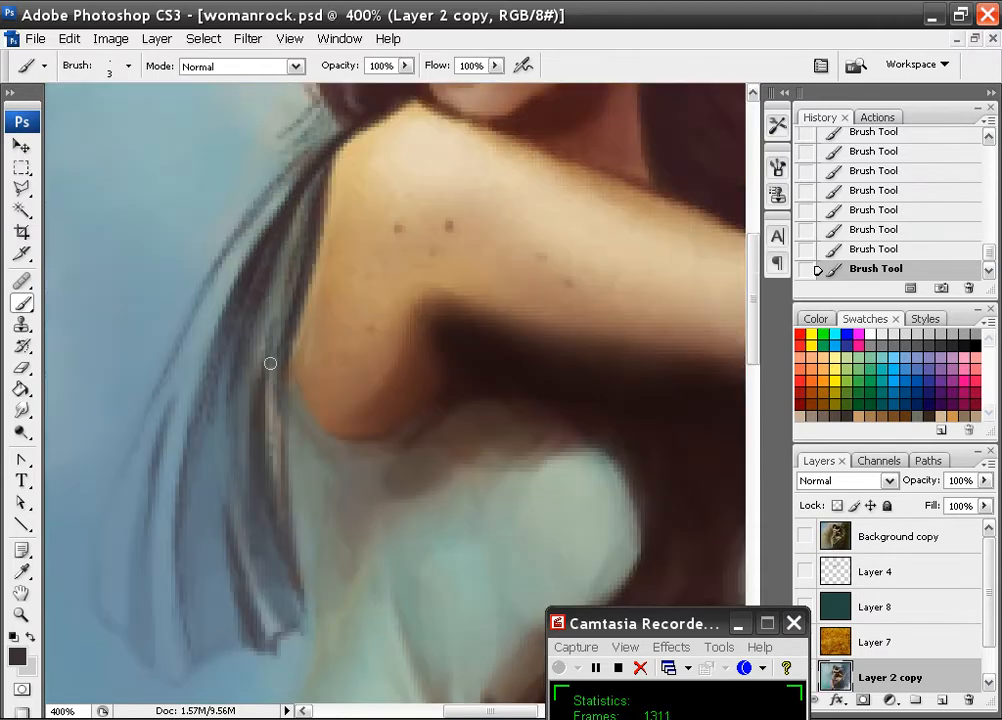
{"action": "left_click_drag", "start_coordinate": [270, 363], "coordinate": [295, 492]}
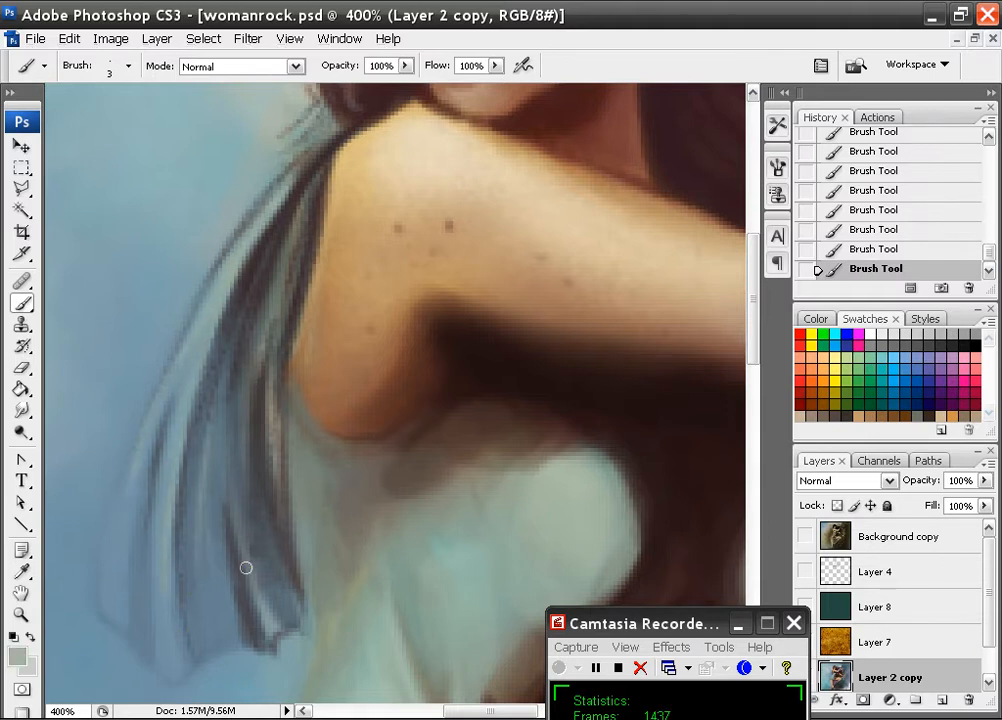
{"action": "left_click_drag", "start_coordinate": [246, 568], "coordinate": [280, 287]}
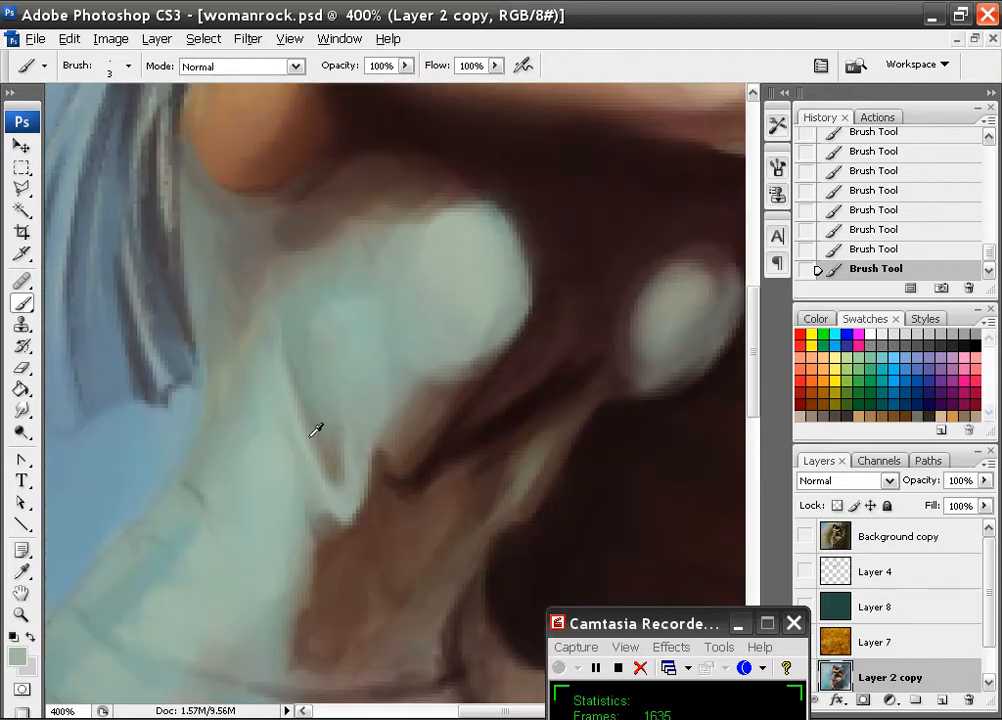
{"action": "left_click_drag", "start_coordinate": [315, 430], "coordinate": [337, 447]}
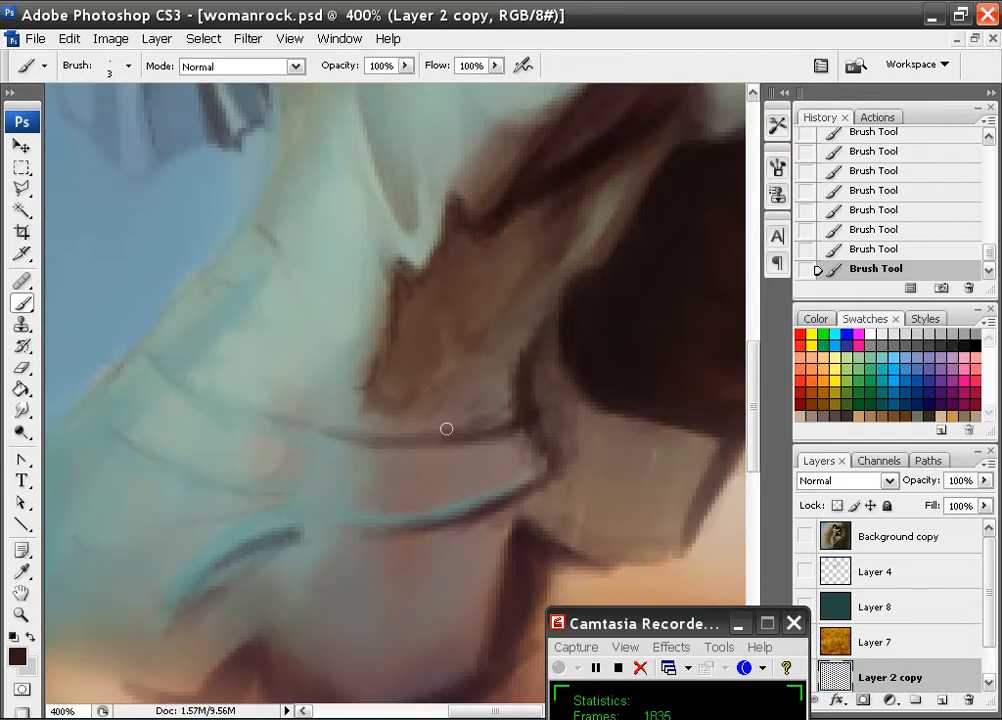
- Paint a dark brown wrinkle line across the lower dress
{"action": "left_click_drag", "start_coordinate": [446, 429], "coordinate": [543, 461]}
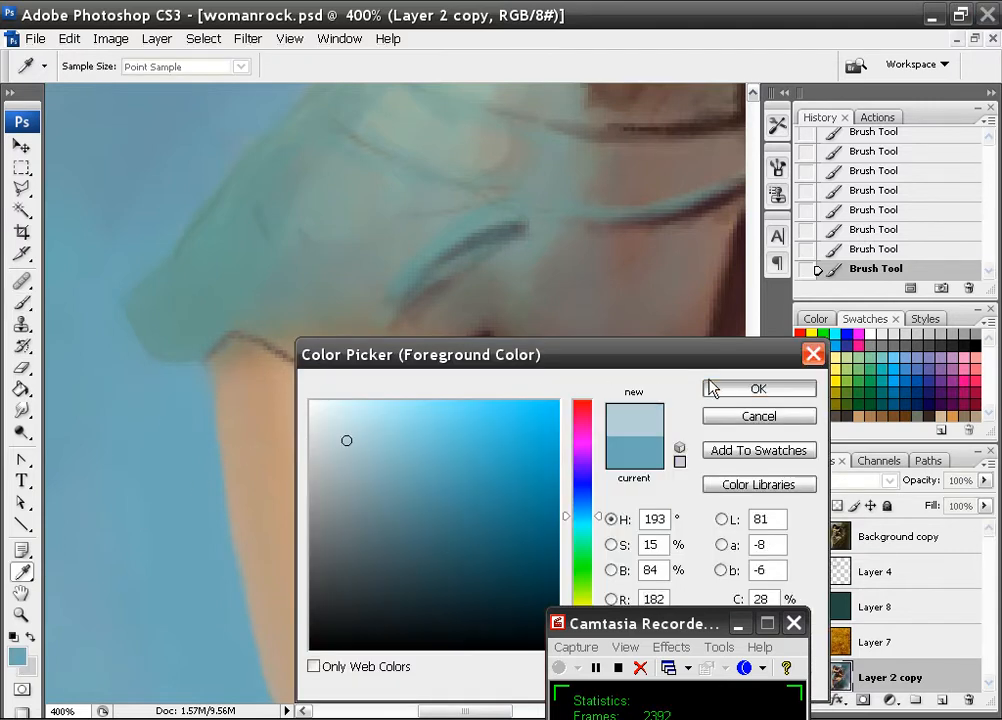
- Confirm a light blue paint colour and brush two wrinkle strokes along the dress folds and hem
{"action": "left_click", "coordinate": [758, 388]}
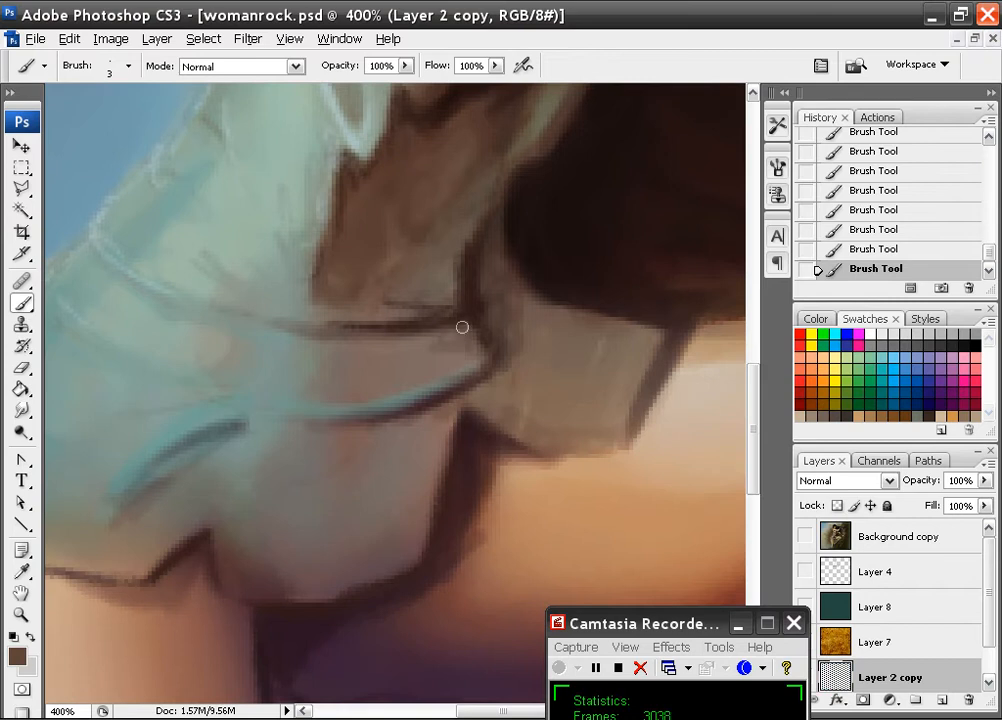
{"action": "left_click_drag", "start_coordinate": [462, 327], "coordinate": [381, 553]}
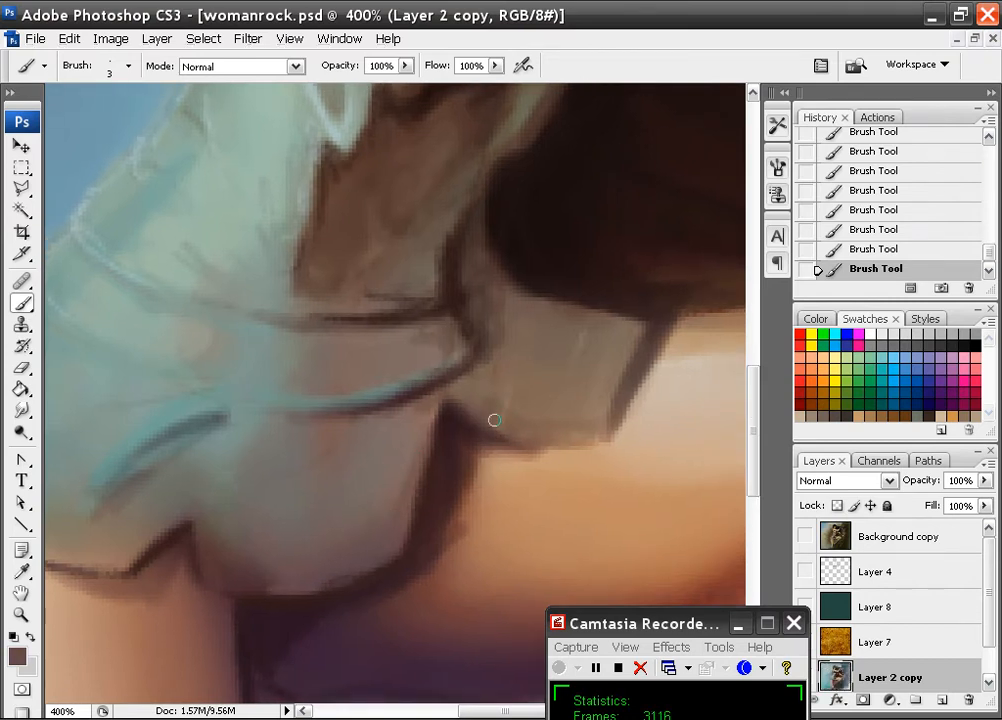
{"action": "left_click_drag", "start_coordinate": [494, 420], "coordinate": [485, 321]}
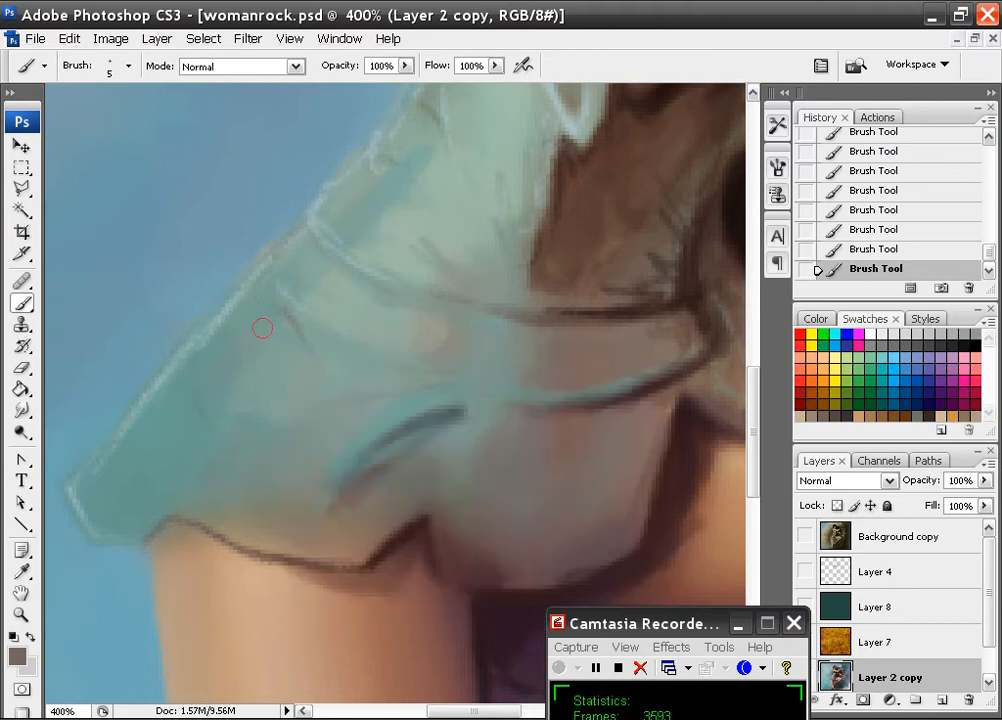
- Paint a triangular shadow fold on the dress and blend its edges with dress colour
{"action": "left_click_drag", "start_coordinate": [262, 328], "coordinate": [305, 348]}
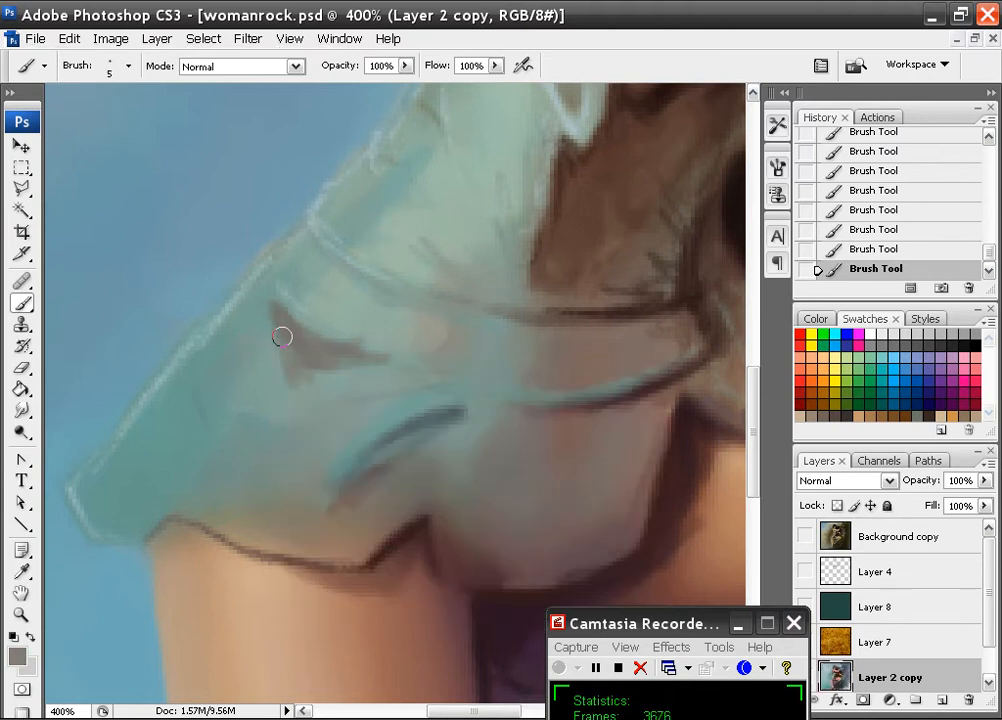
{"action": "left_click_drag", "start_coordinate": [282, 337], "coordinate": [295, 381]}
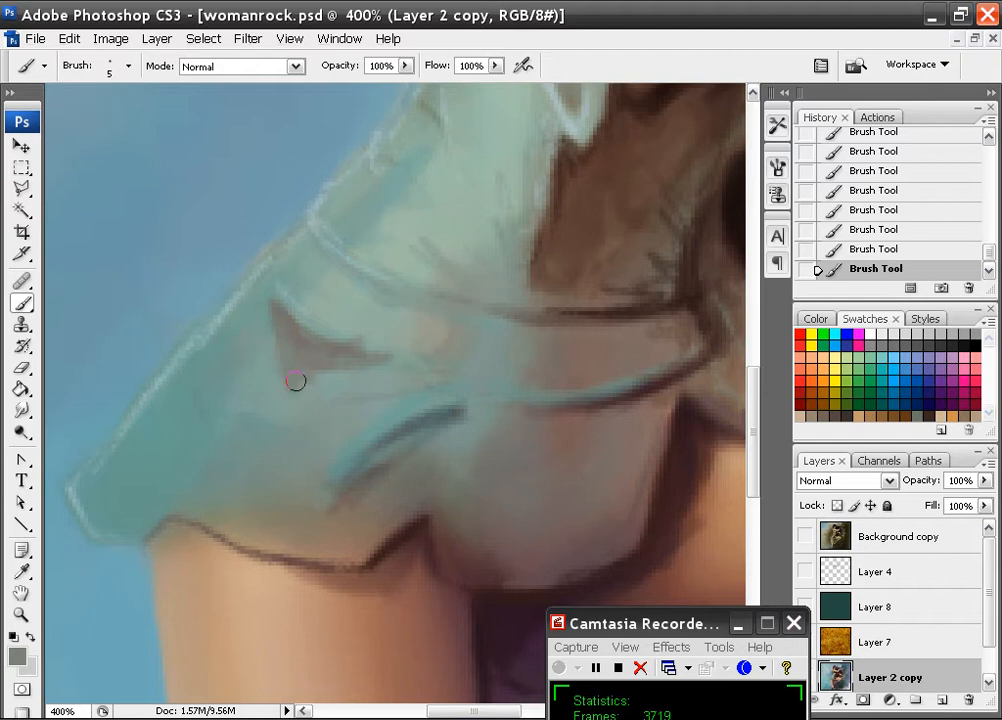
{"action": "left_click_drag", "start_coordinate": [295, 381], "coordinate": [260, 314]}
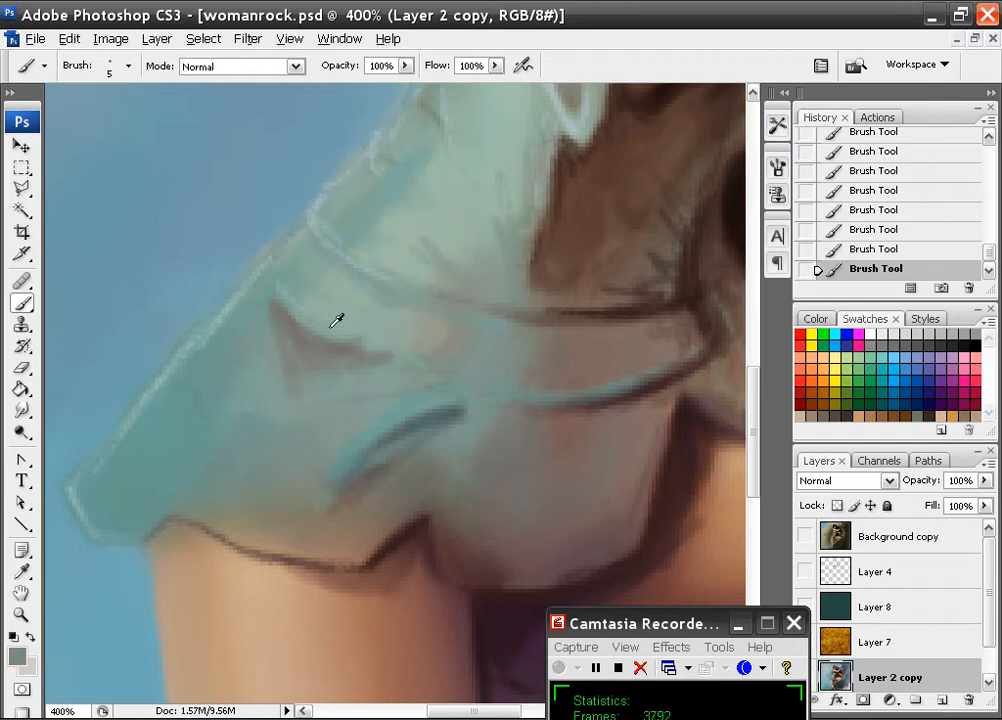
{"action": "left_click_drag", "start_coordinate": [337, 320], "coordinate": [314, 308]}
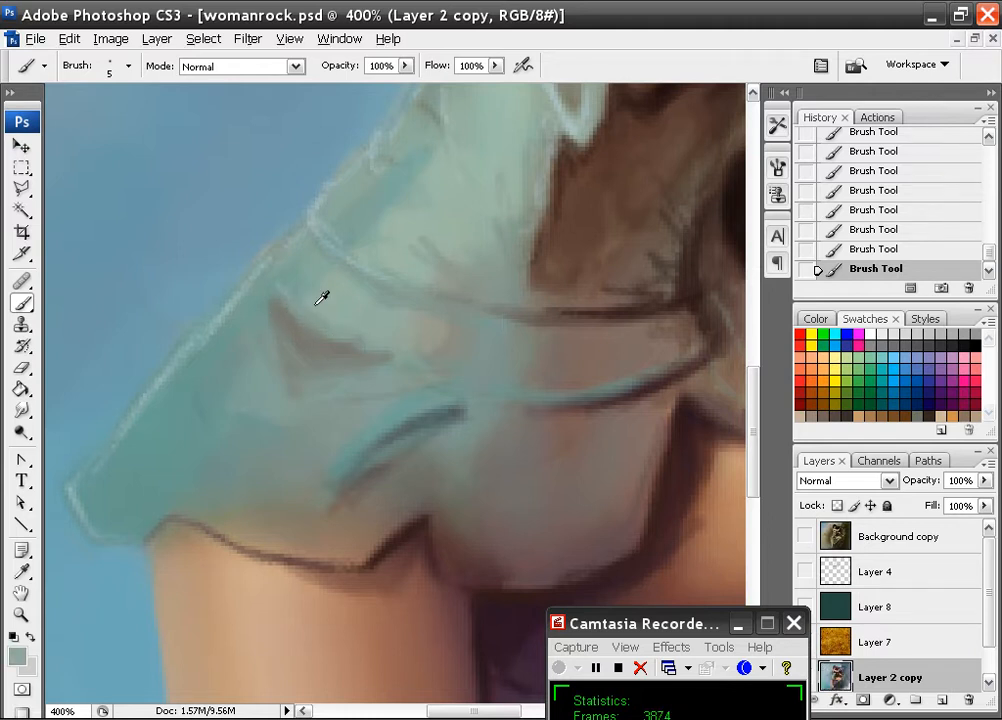
{"action": "left_click_drag", "start_coordinate": [322, 298], "coordinate": [393, 339]}
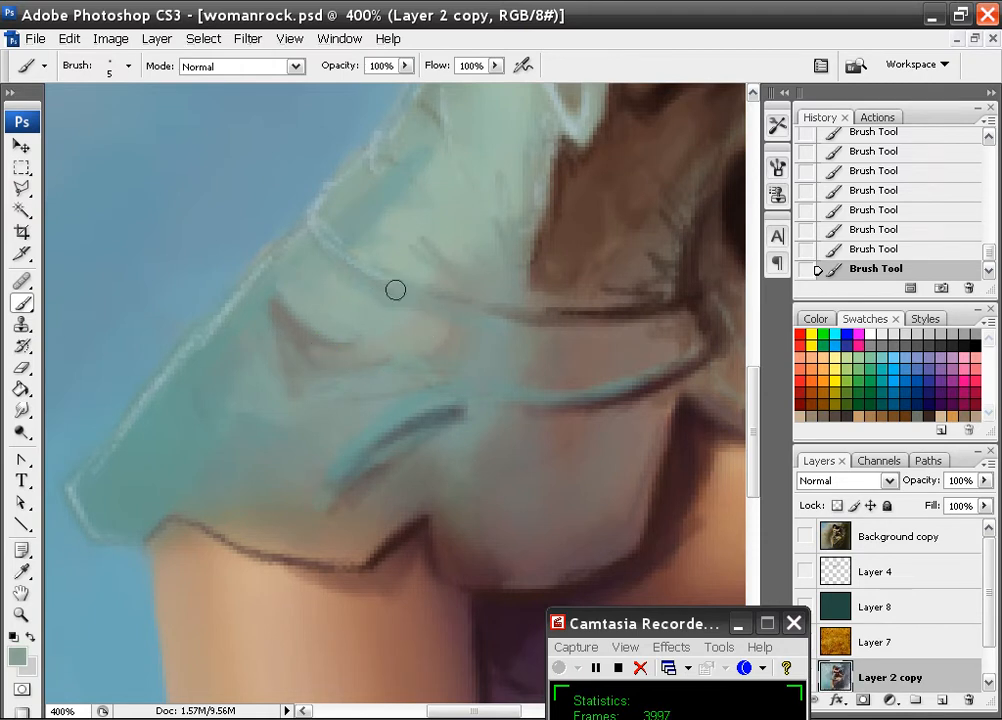
- Add pale highlights along the fold and dress edge, and touch up under the arm
{"action": "left_click_drag", "start_coordinate": [395, 290], "coordinate": [515, 290]}
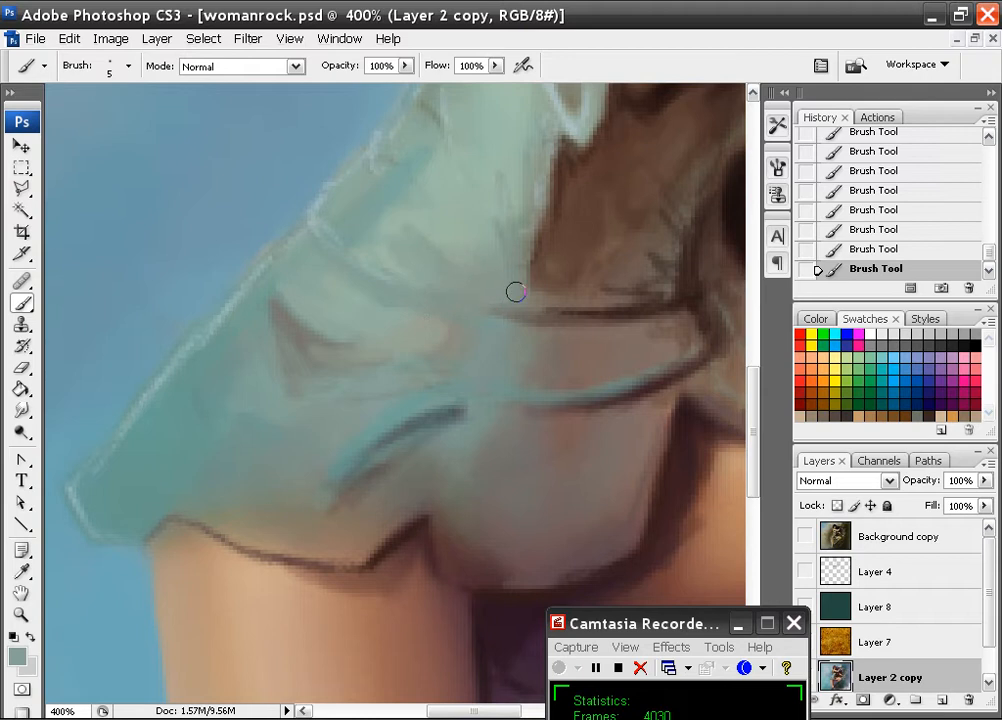
{"action": "mouse_move", "coordinate": [469, 268]}
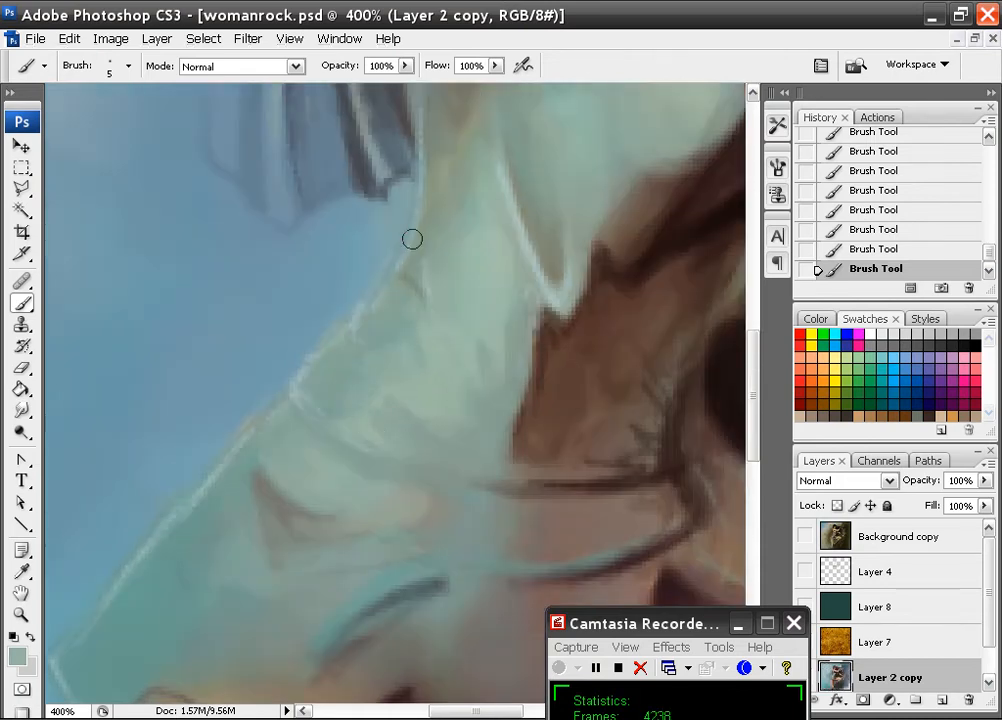
{"action": "left_click_drag", "start_coordinate": [412, 239], "coordinate": [474, 145]}
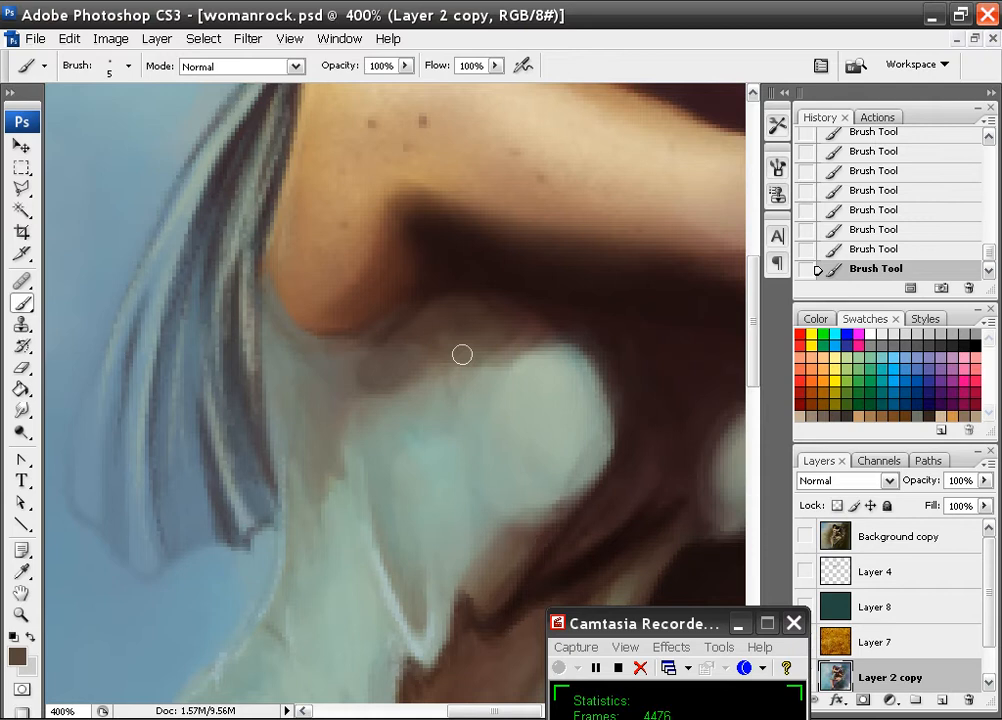
{"action": "left_click_drag", "start_coordinate": [462, 354], "coordinate": [473, 387]}
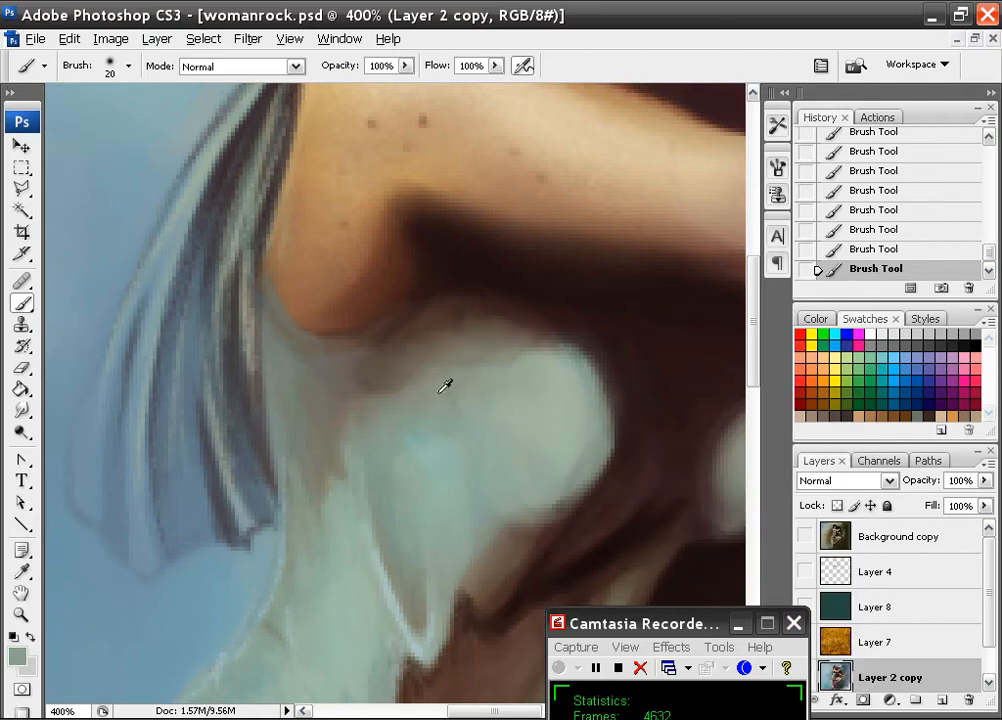
- Sweep a broad pale blue stroke along the dress edge below the shoulder
{"action": "left_click", "coordinate": [127, 73]}
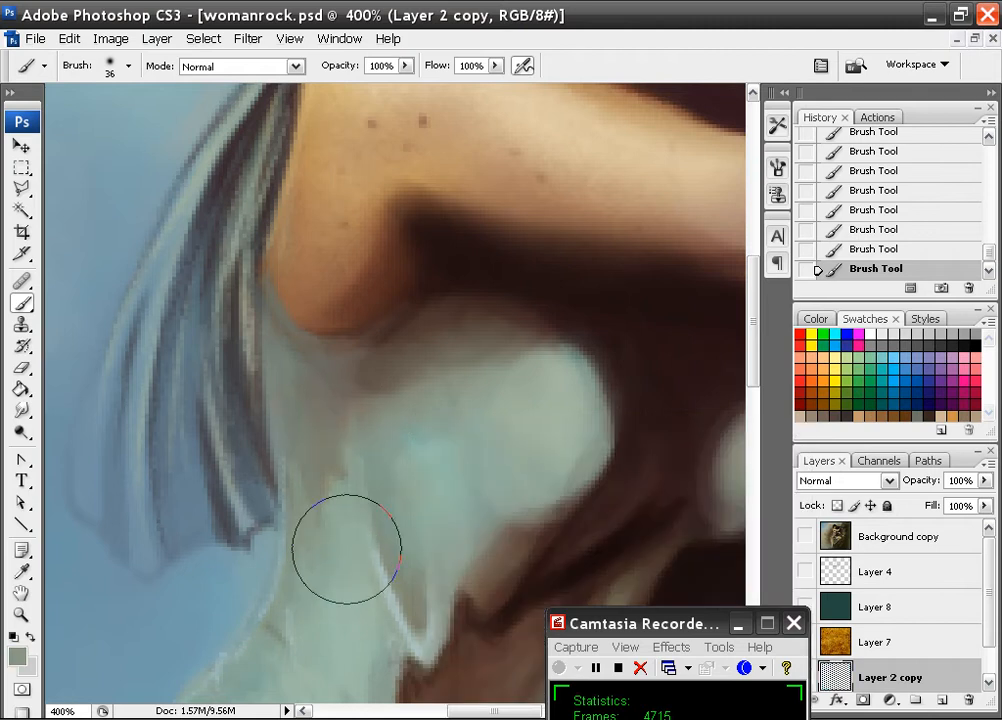
{"action": "left_click_drag", "start_coordinate": [345, 550], "coordinate": [613, 440]}
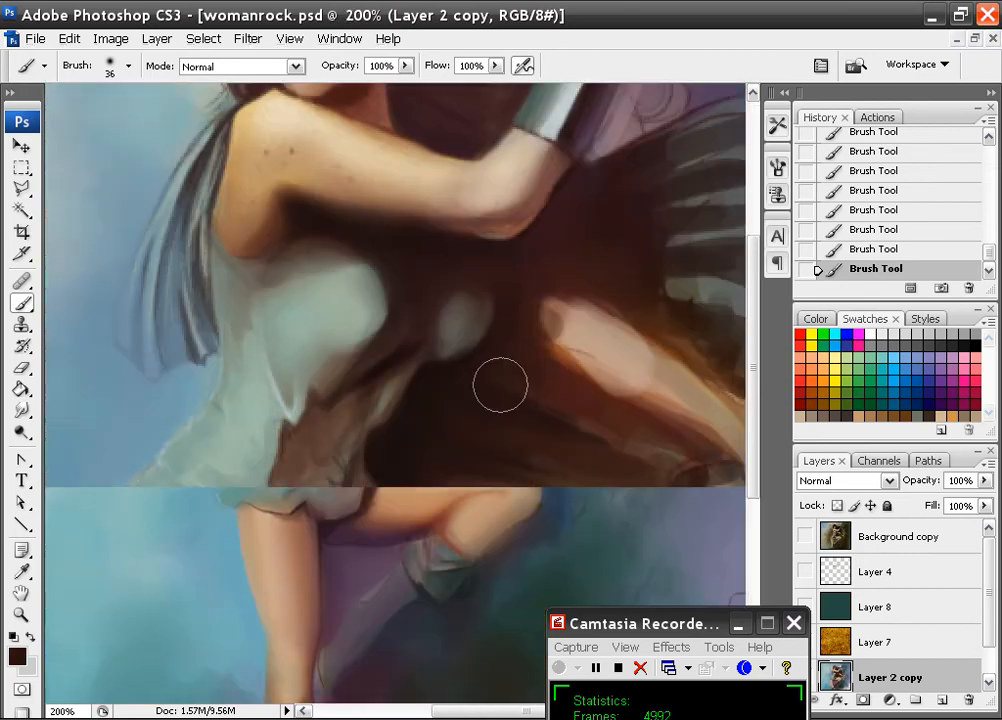
{"action": "left_click", "coordinate": [34, 38]}
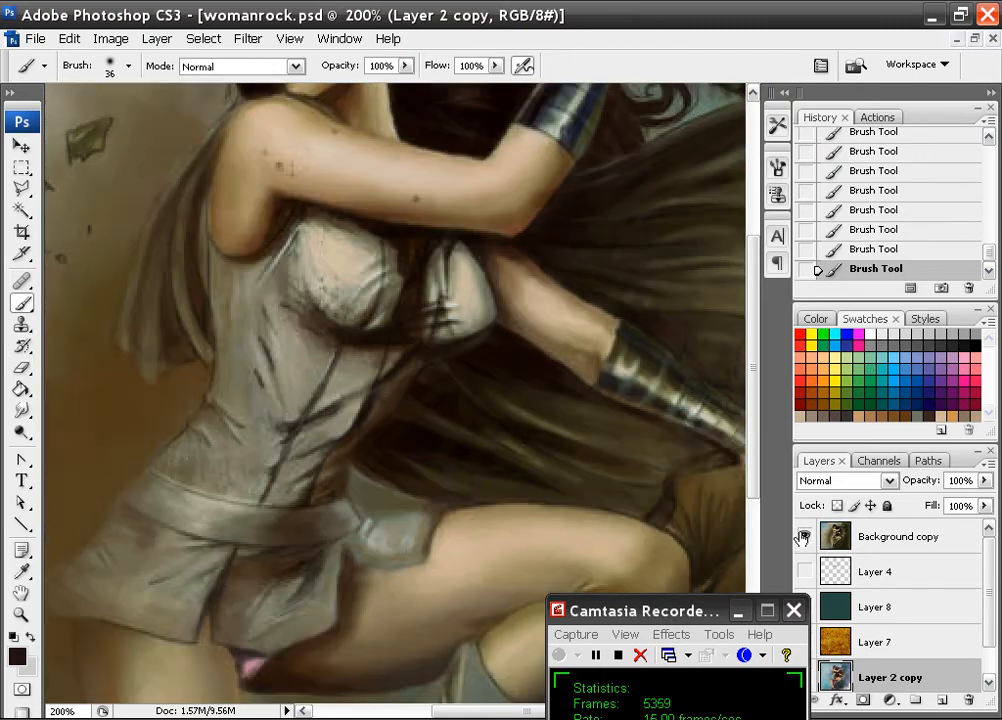
{"action": "scroll", "scroll_direction": "down", "scroll_amount": 3}
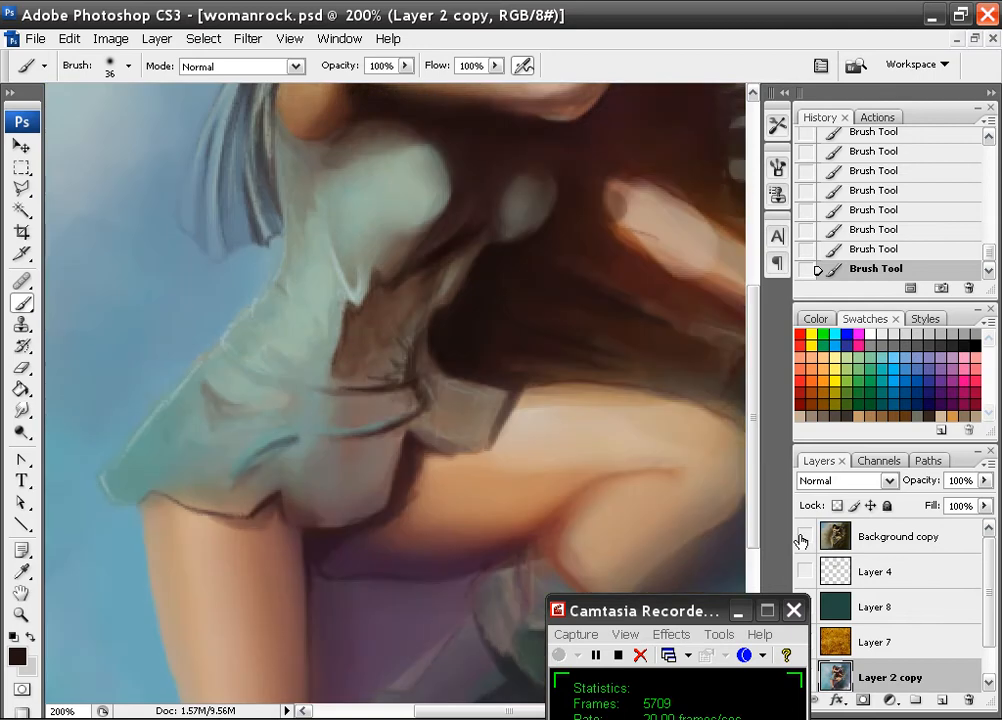
{"action": "left_click", "coordinate": [802, 537]}
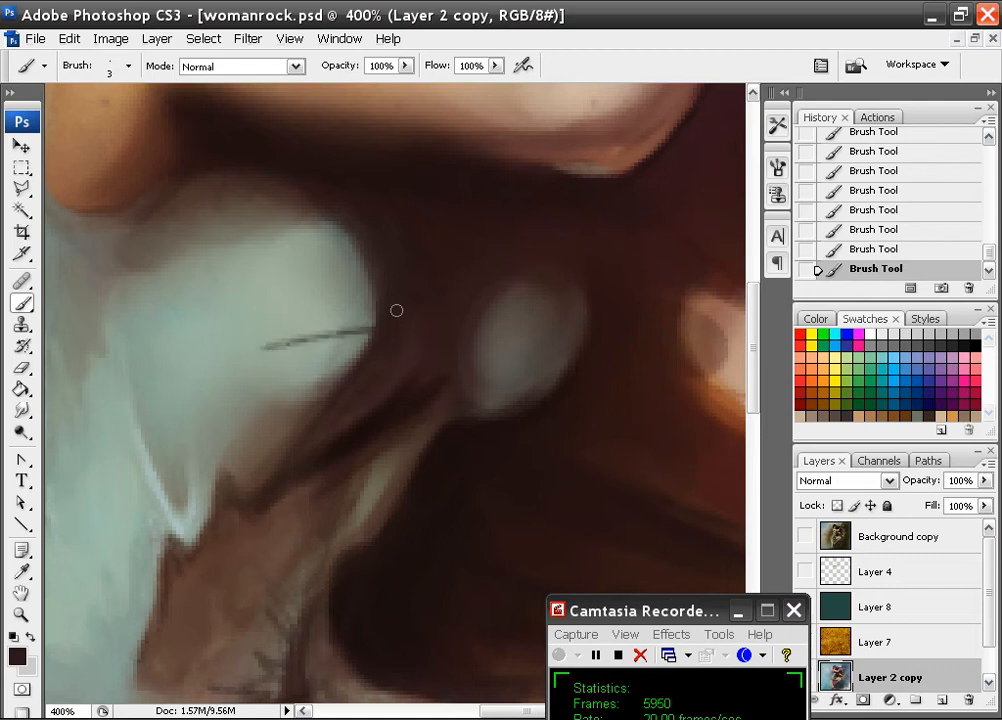
- Paint several thin dark crease lines across the bodice with a 3 px brush
{"action": "left_click_drag", "start_coordinate": [396, 310], "coordinate": [318, 357]}
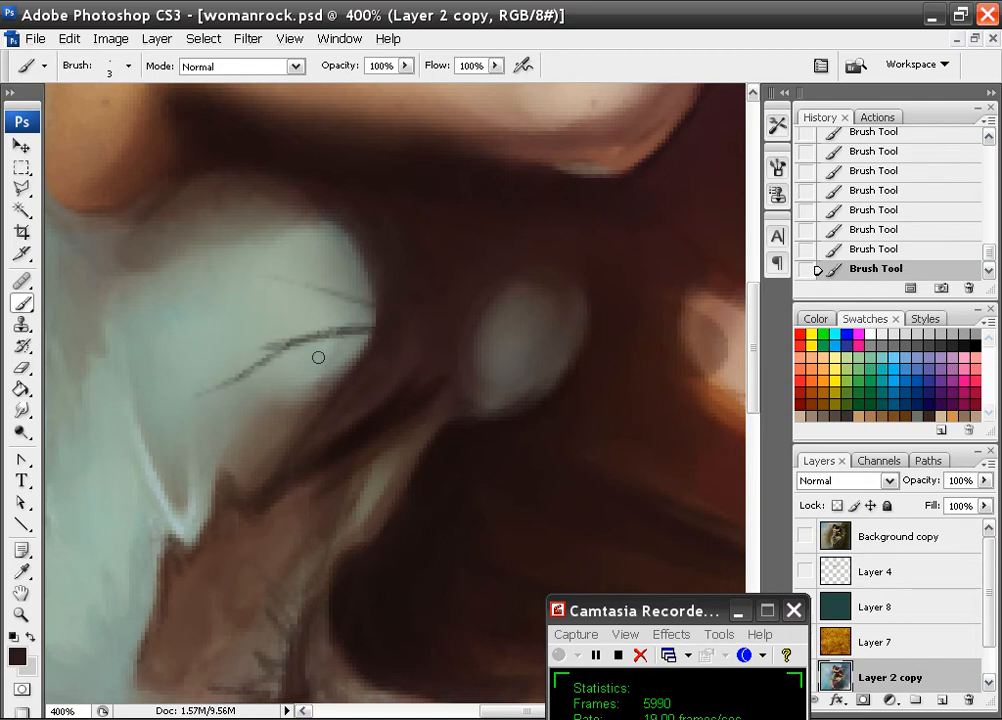
{"action": "left_click_drag", "start_coordinate": [318, 357], "coordinate": [286, 341]}
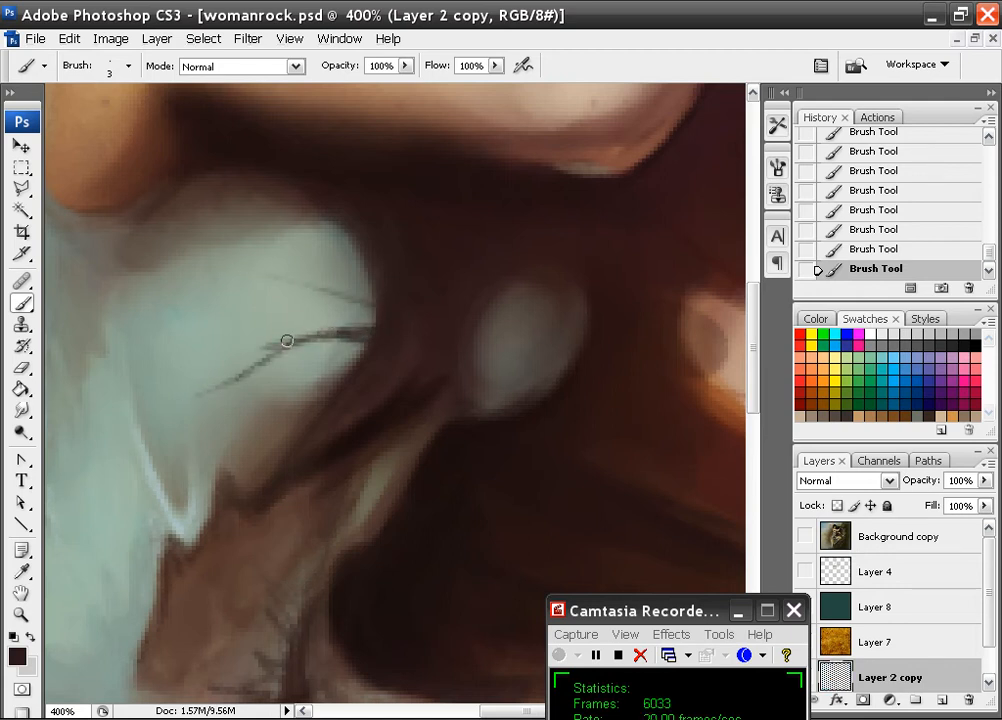
{"action": "left_click_drag", "start_coordinate": [287, 341], "coordinate": [347, 315]}
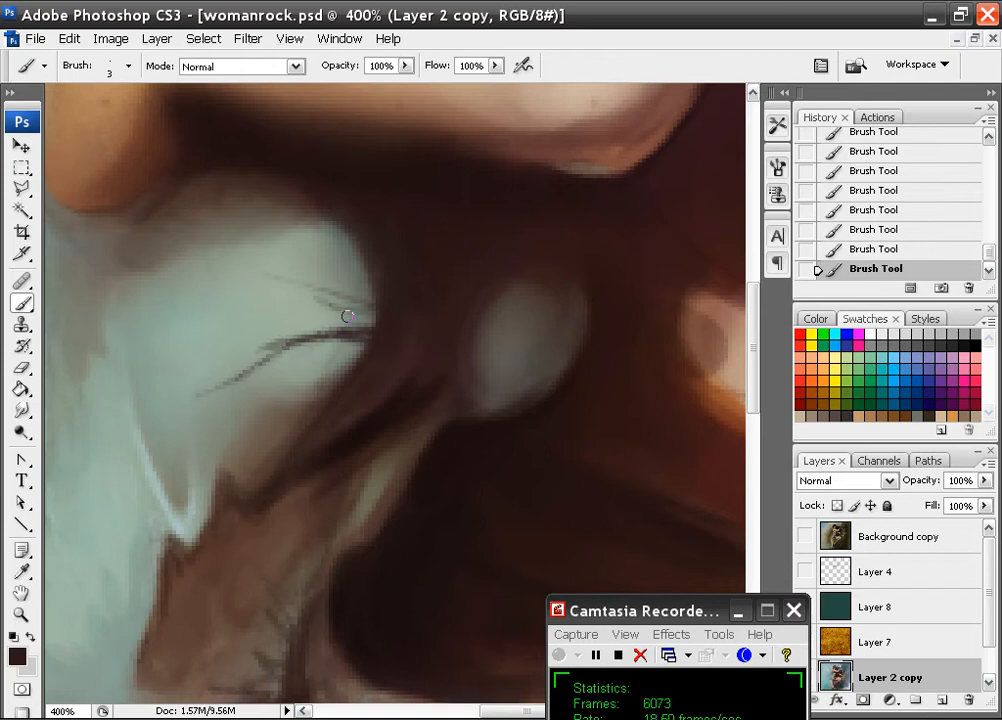
{"action": "left_click_drag", "start_coordinate": [330, 310], "coordinate": [235, 272]}
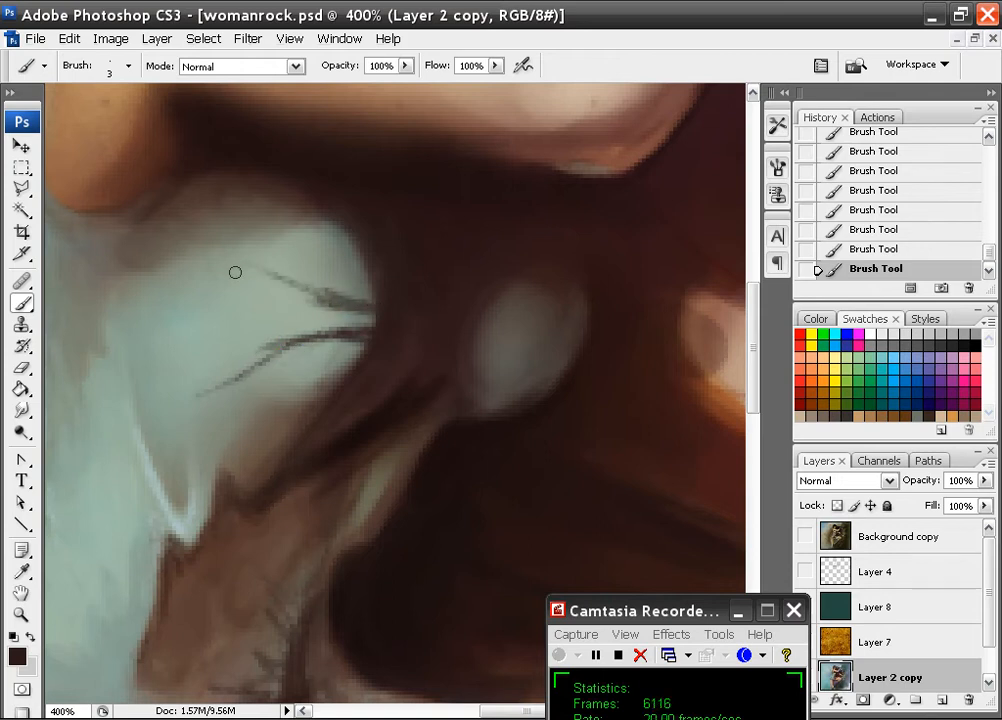
{"action": "left_click_drag", "start_coordinate": [235, 272], "coordinate": [281, 275]}
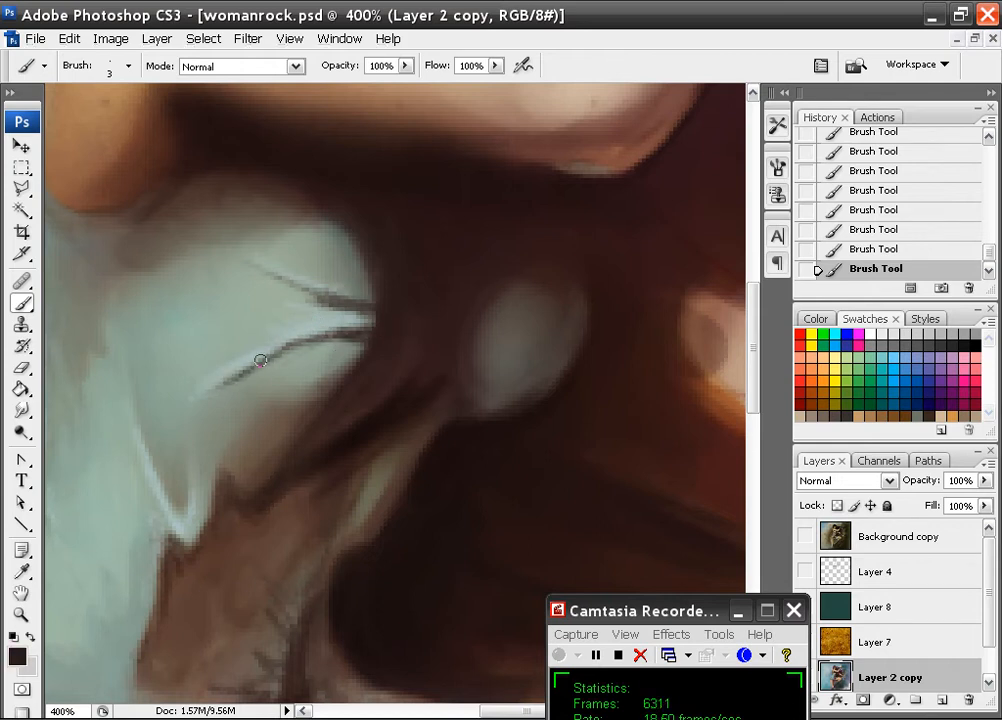
{"action": "left_click_drag", "start_coordinate": [260, 360], "coordinate": [176, 415]}
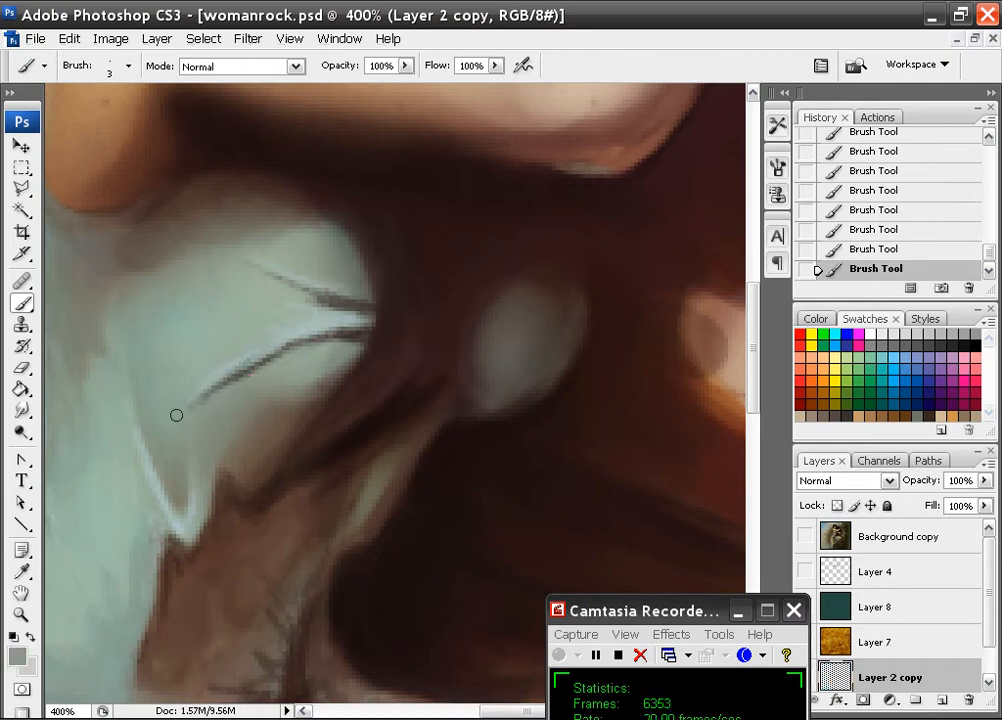
- Add light highlights where the creases meet and lengthen the creases toward the arm
{"action": "left_click_drag", "start_coordinate": [176, 415], "coordinate": [171, 427]}
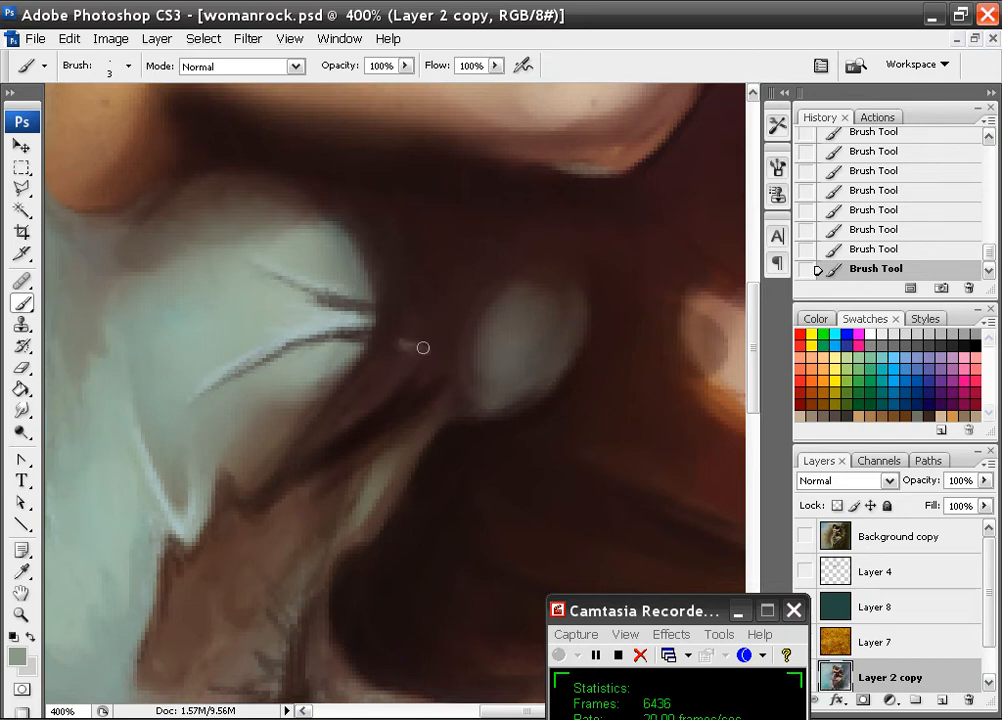
{"action": "left_click_drag", "start_coordinate": [423, 347], "coordinate": [368, 320]}
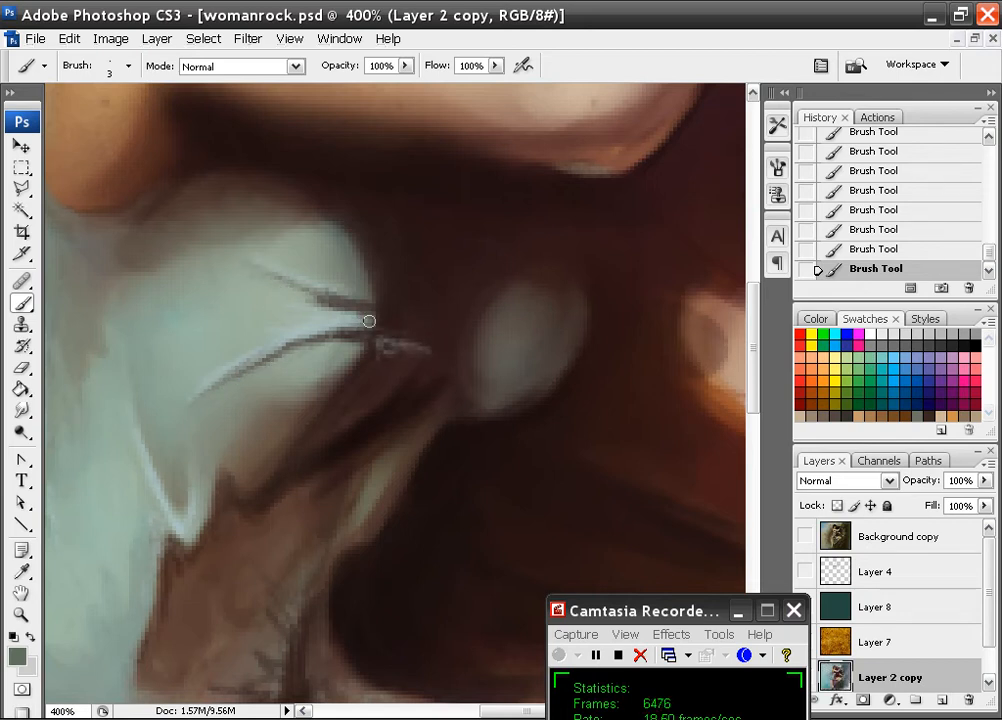
{"action": "left_click_drag", "start_coordinate": [369, 320], "coordinate": [430, 332]}
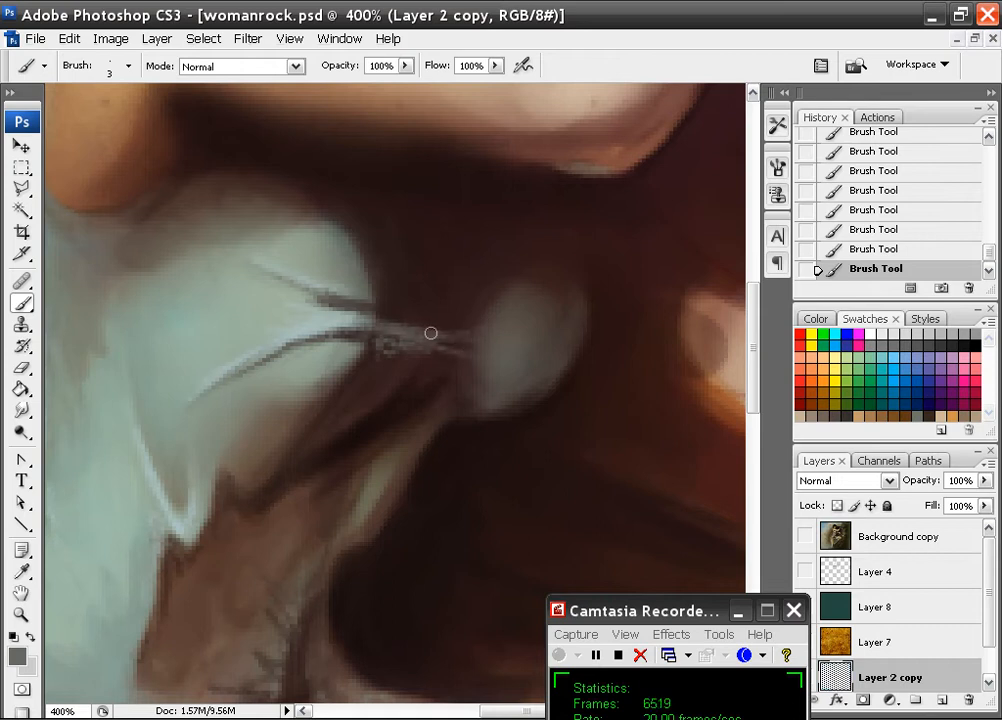
{"action": "left_click_drag", "start_coordinate": [430, 332], "coordinate": [328, 312]}
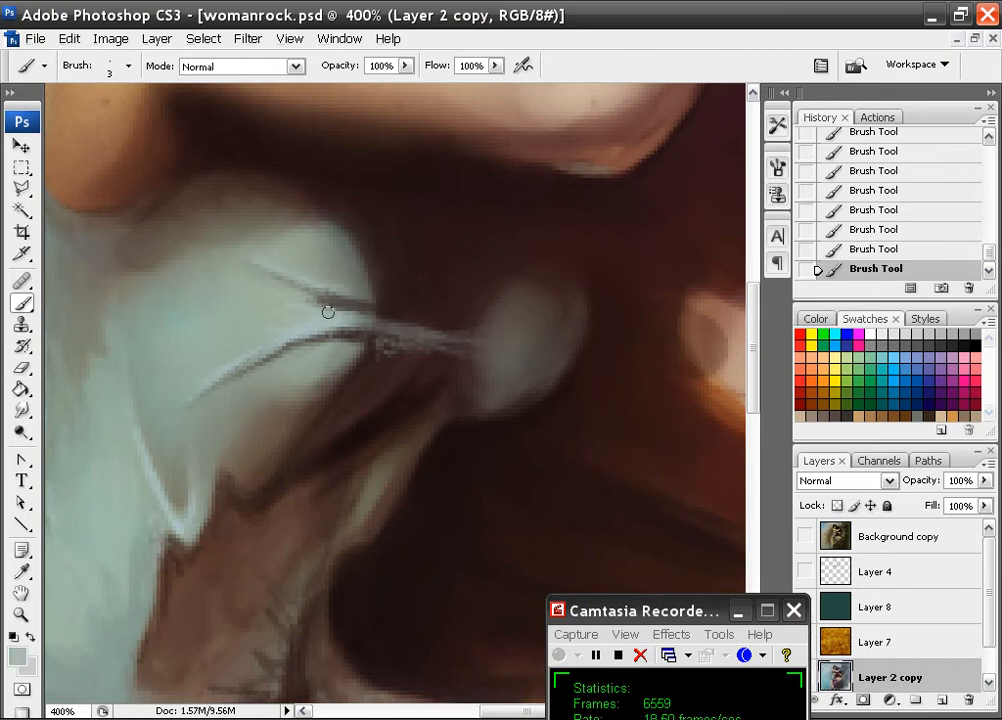
{"action": "left_click_drag", "start_coordinate": [328, 311], "coordinate": [476, 377]}
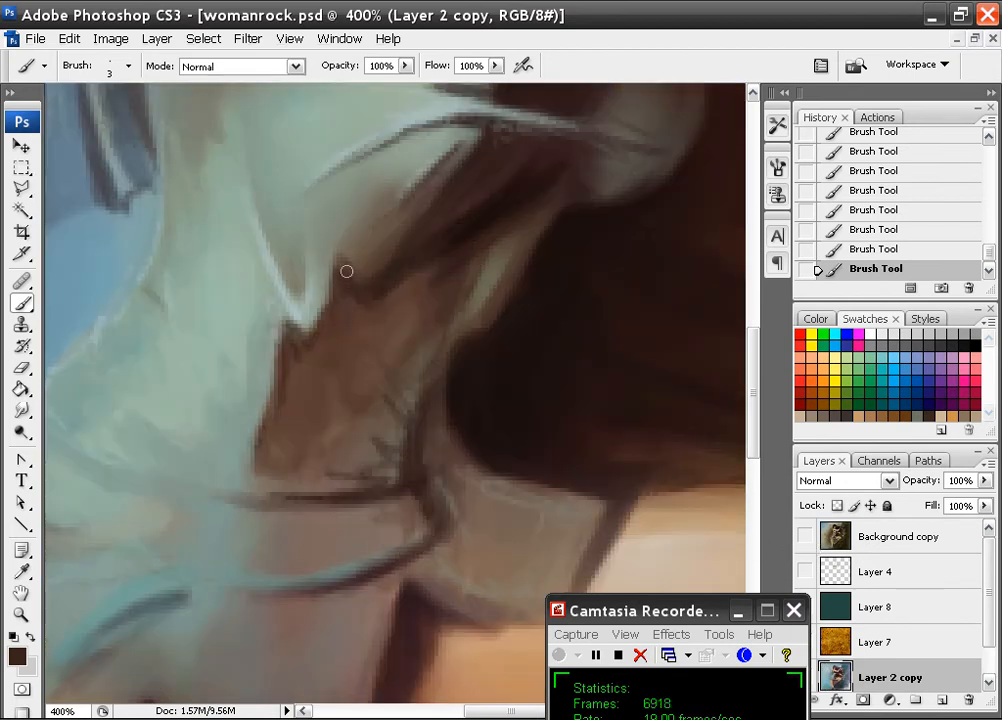
- Paint thin crease lines and pale highlights along the dress edge and lower fold
{"action": "left_click_drag", "start_coordinate": [347, 271], "coordinate": [286, 325]}
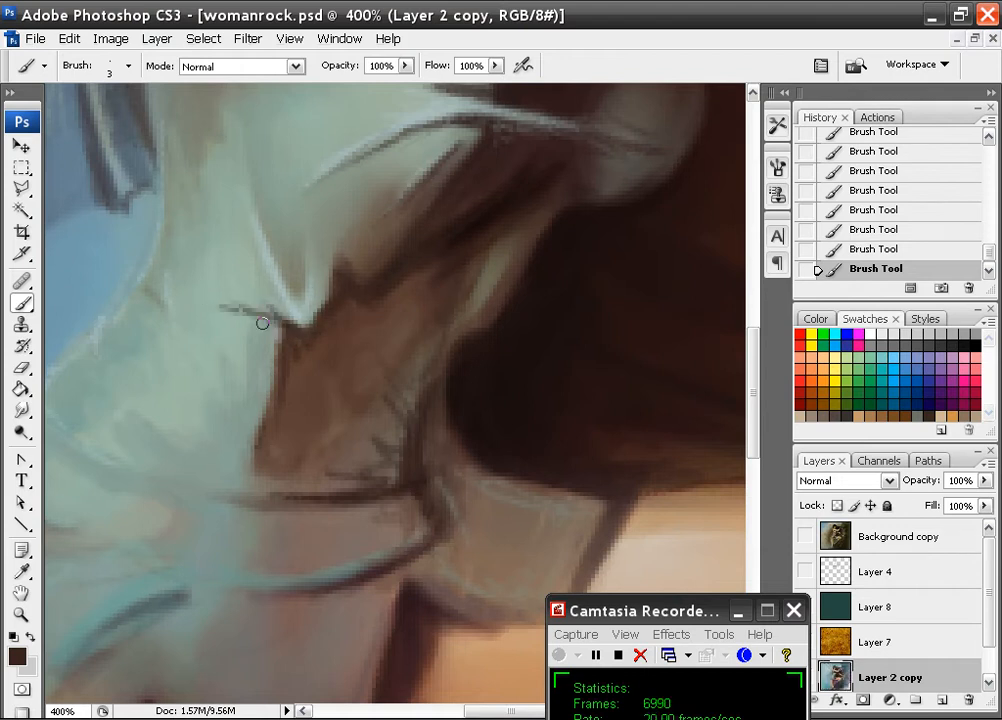
{"action": "left_click_drag", "start_coordinate": [263, 322], "coordinate": [220, 352]}
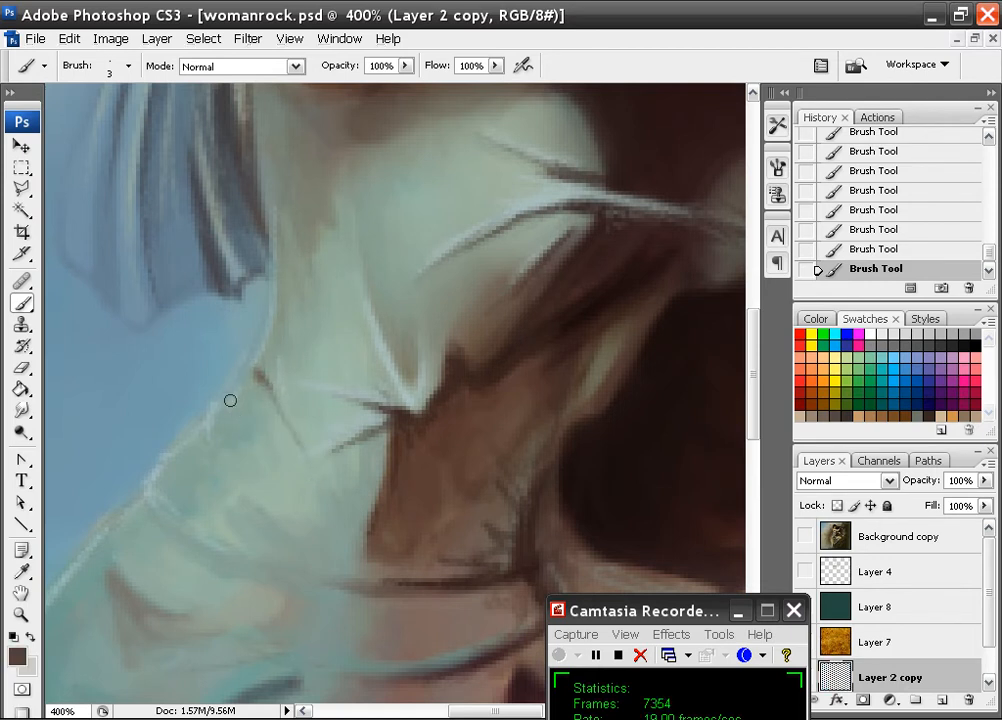
{"action": "left_click_drag", "start_coordinate": [230, 400], "coordinate": [165, 512]}
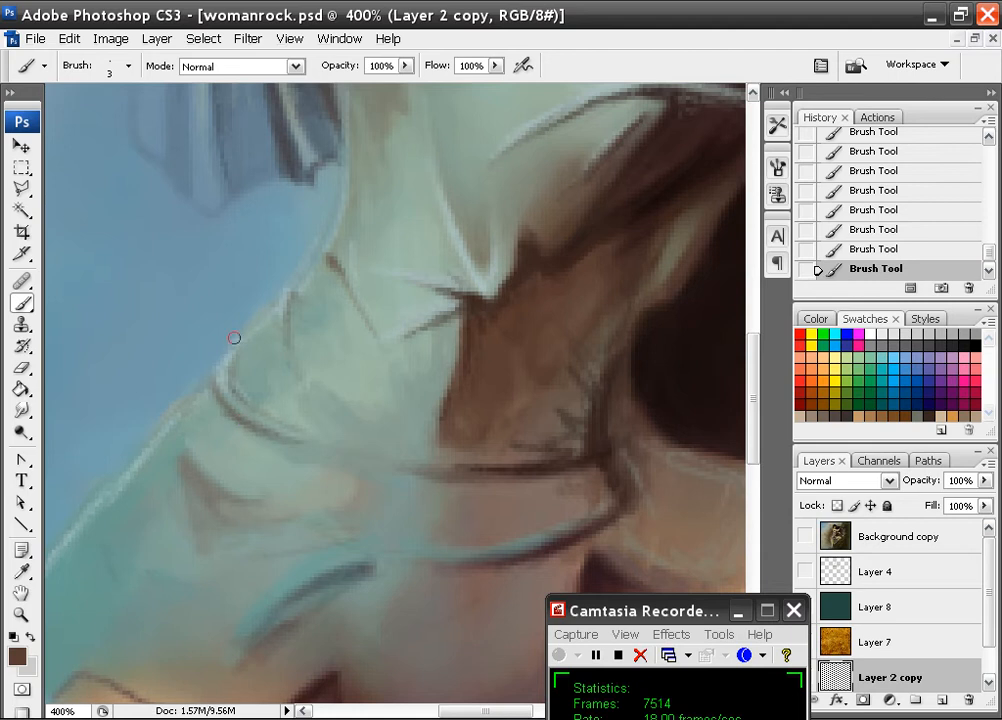
{"action": "left_click_drag", "start_coordinate": [235, 338], "coordinate": [241, 392]}
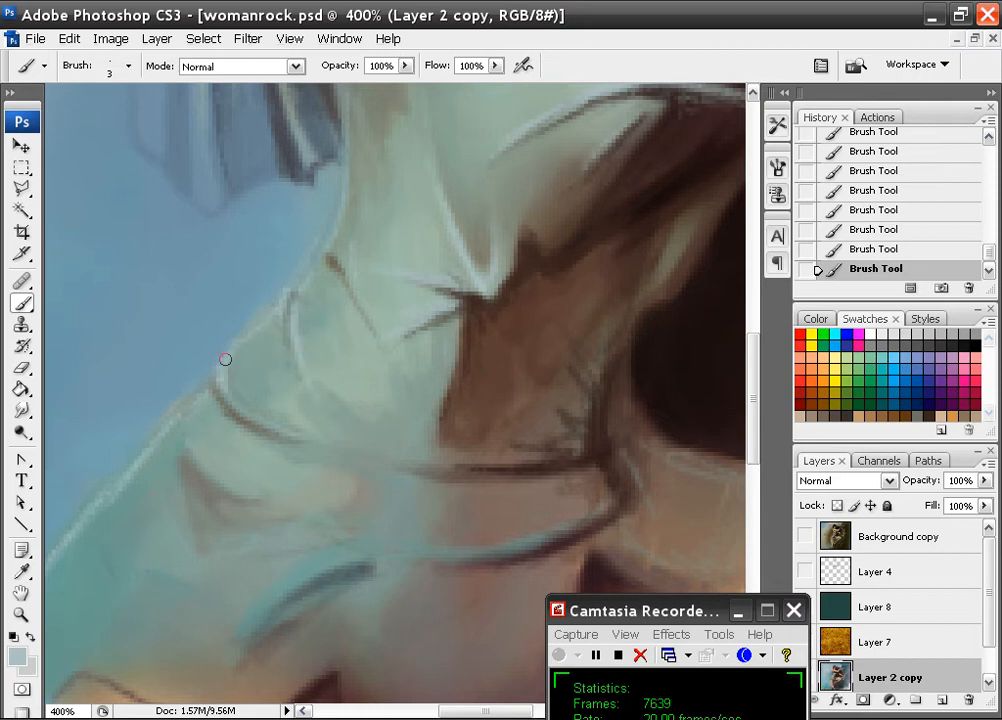
{"action": "left_click_drag", "start_coordinate": [225, 359], "coordinate": [263, 428]}
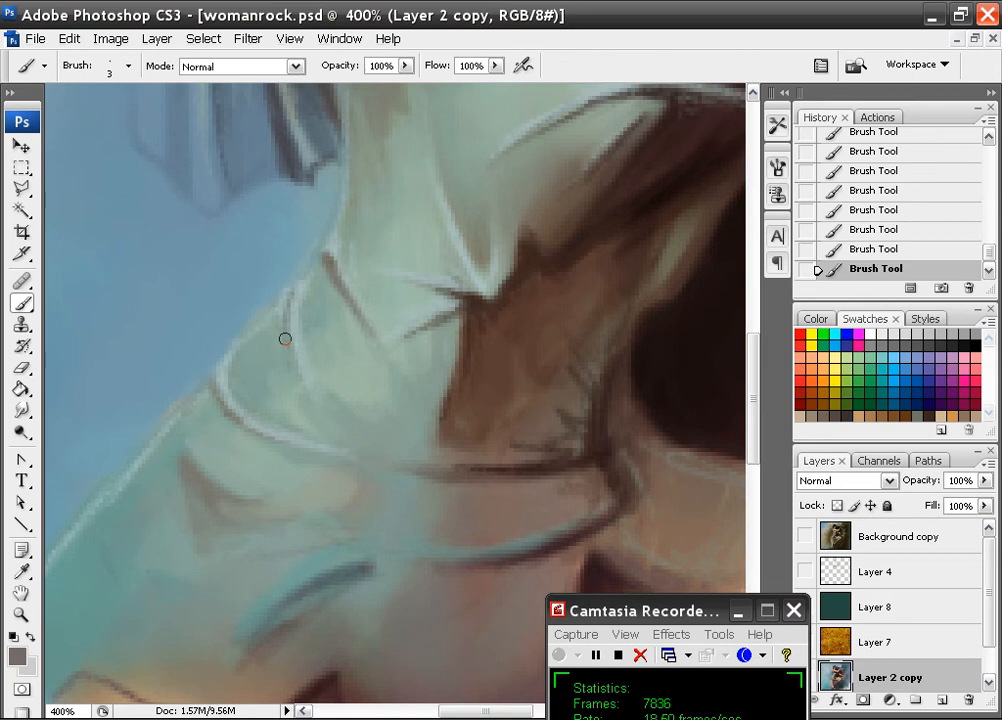
{"action": "left_click_drag", "start_coordinate": [285, 338], "coordinate": [255, 433]}
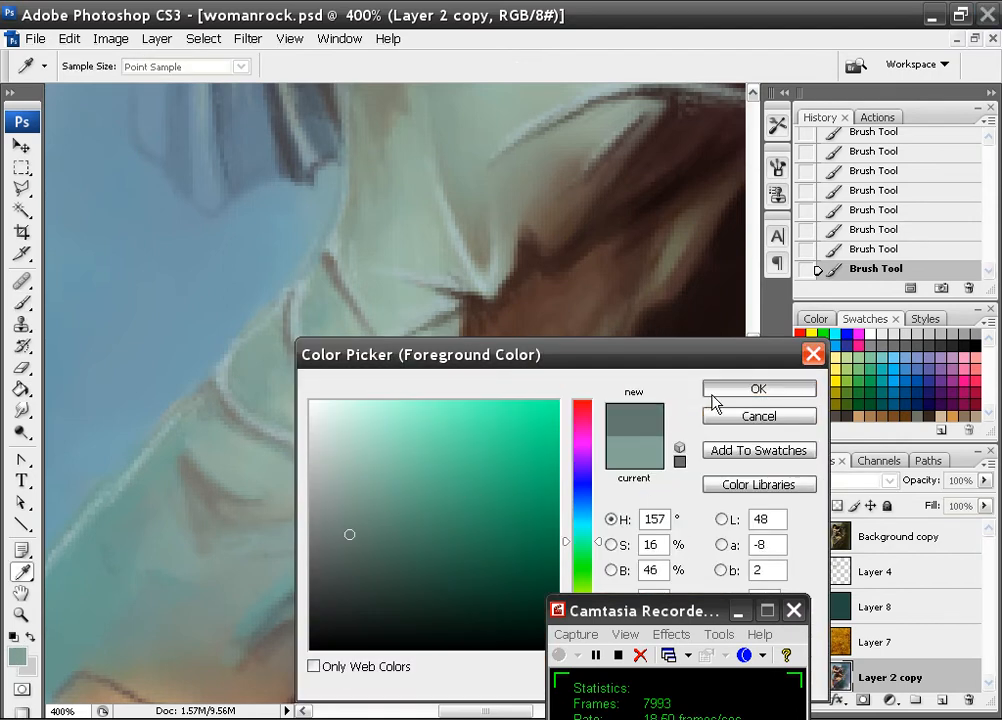
- Confirm the grey-green colour and paint three wrinkle strokes over the dress folds
{"action": "left_click", "coordinate": [759, 388]}
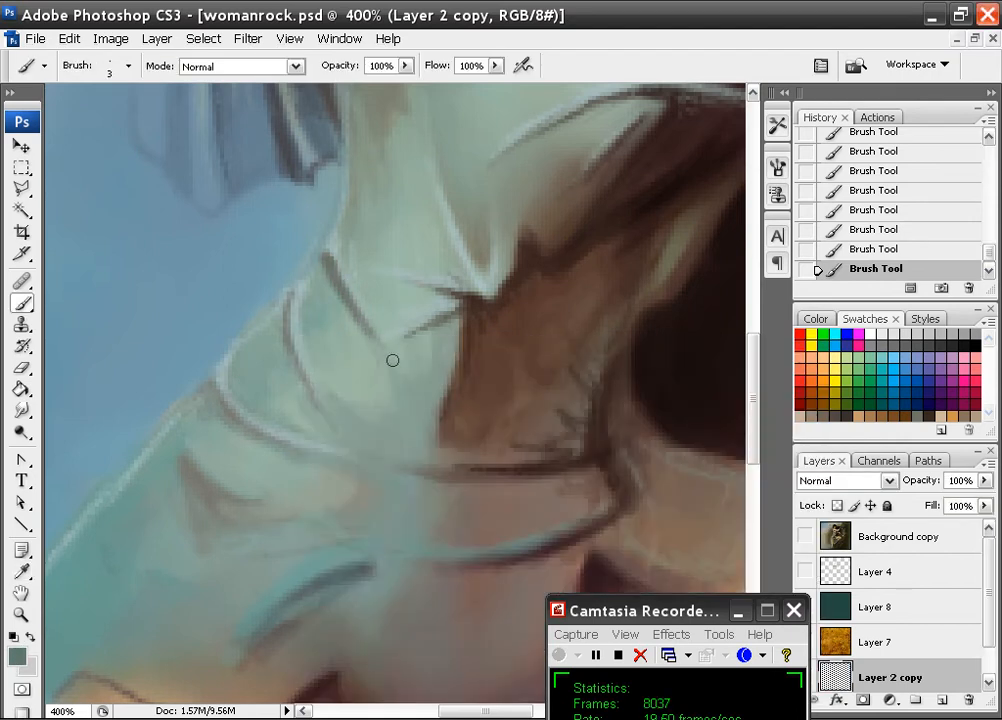
{"action": "left_click_drag", "start_coordinate": [393, 360], "coordinate": [283, 323]}
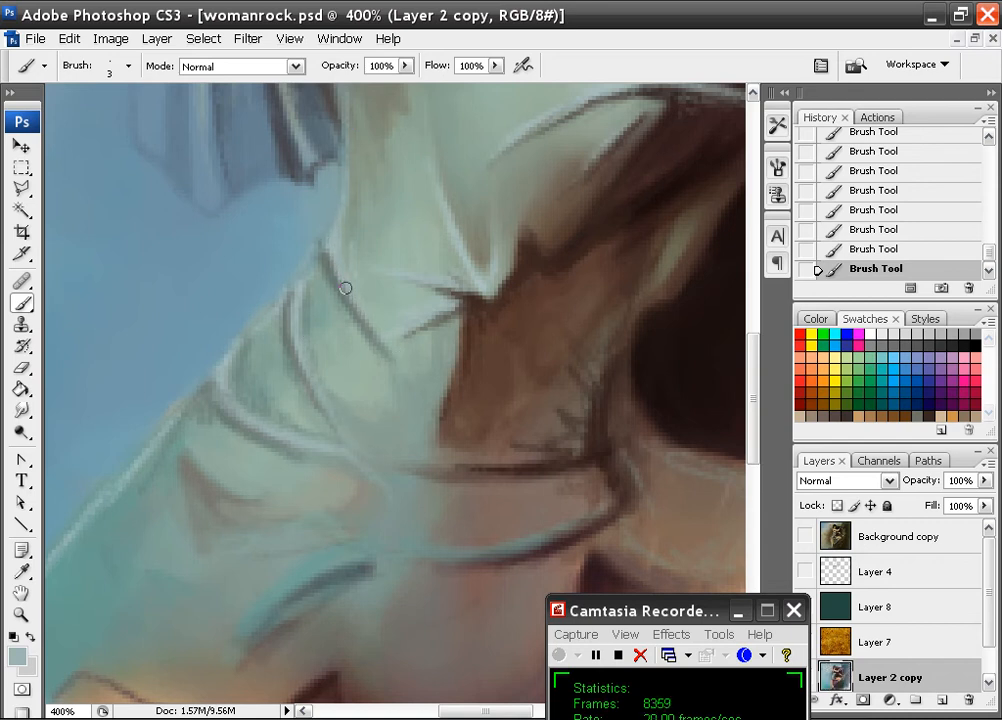
{"action": "left_click_drag", "start_coordinate": [345, 288], "coordinate": [391, 361]}
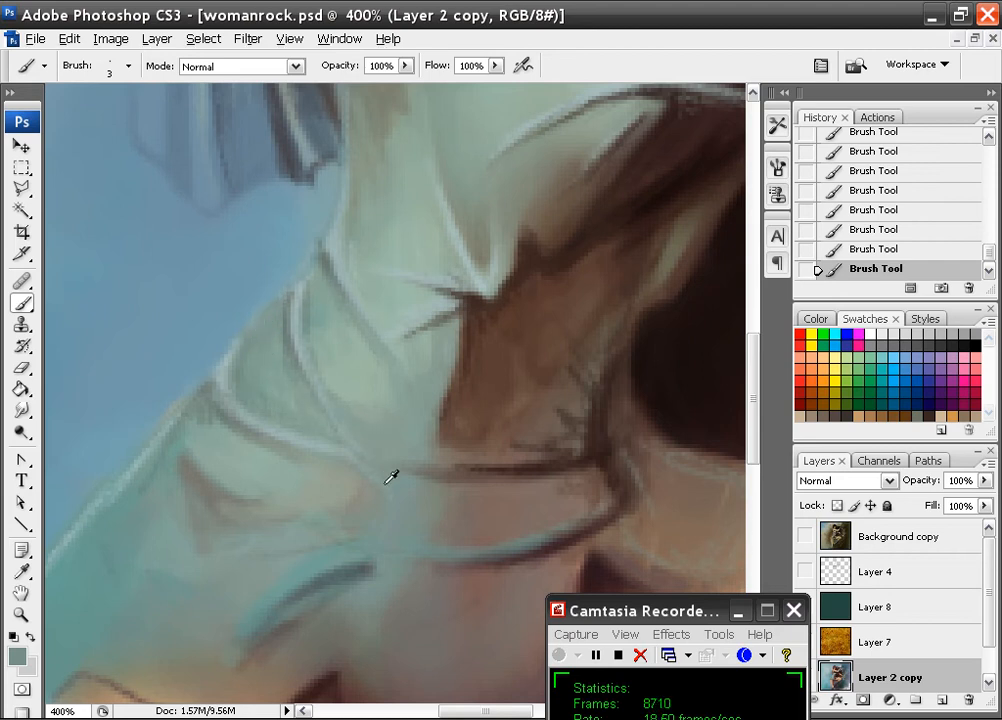
{"action": "left_click_drag", "start_coordinate": [390, 475], "coordinate": [308, 446]}
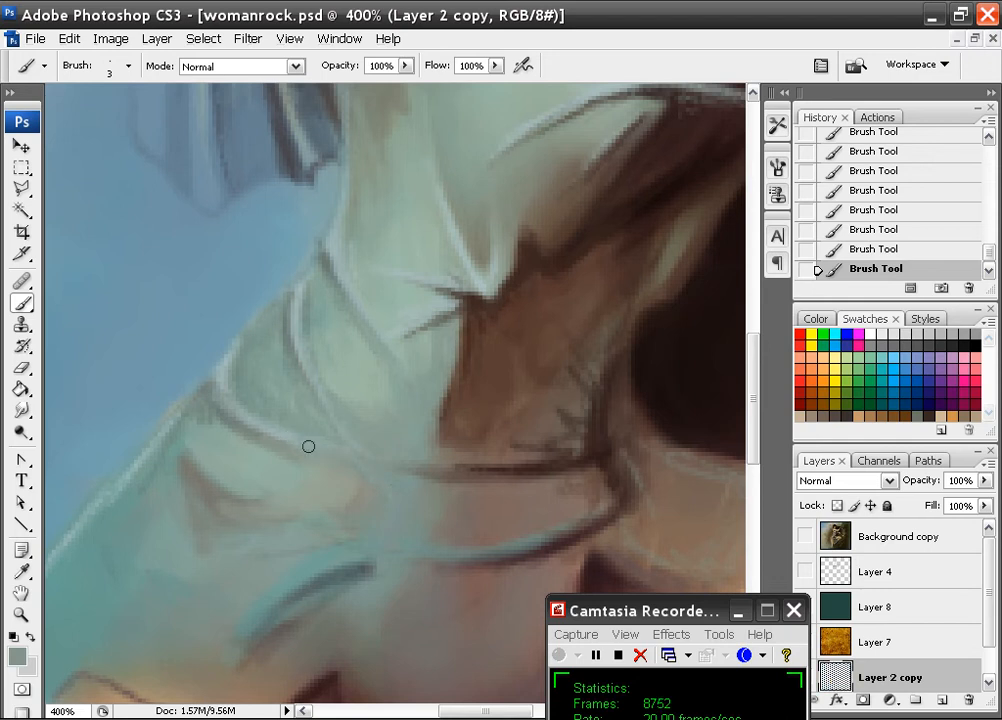
{"action": "mouse_move", "coordinate": [280, 418]}
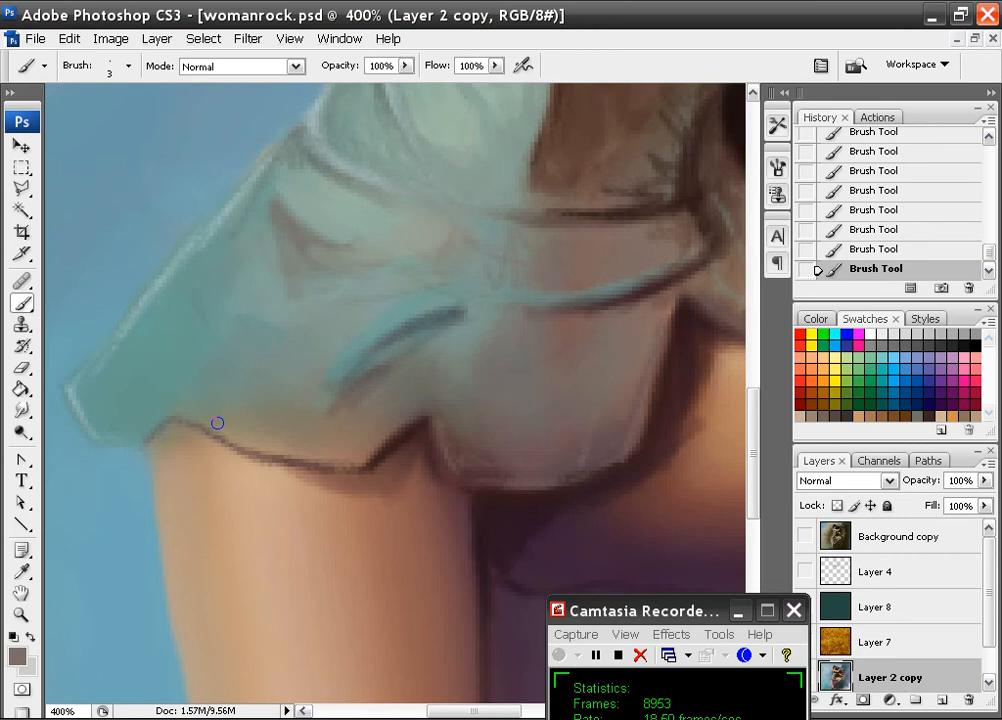
- Brush a long pale green highlight along the skirt hem
{"action": "left_click_drag", "start_coordinate": [218, 423], "coordinate": [163, 367]}
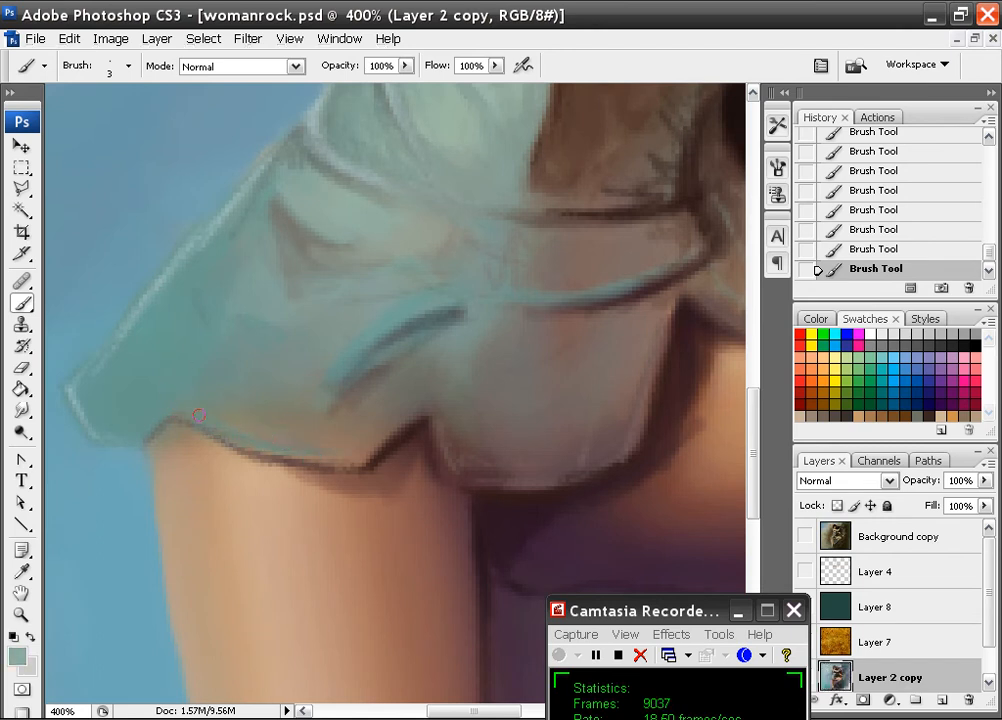
{"action": "left_click_drag", "start_coordinate": [199, 415], "coordinate": [461, 305]}
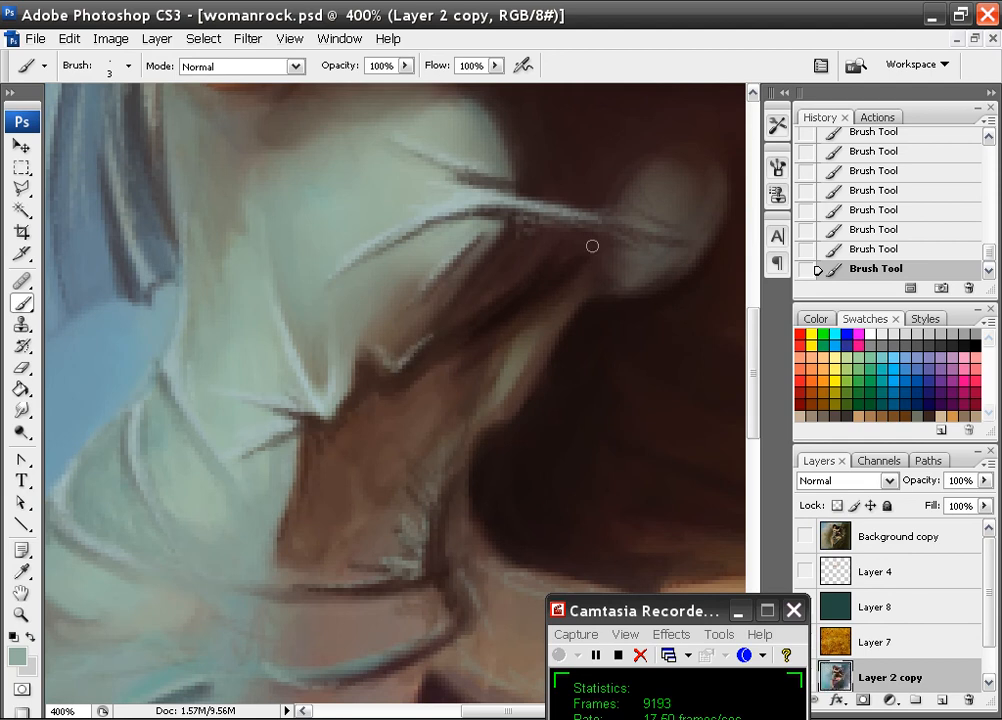
- Paint a pale highlight on the fold near the hair, then two dark brown shadow strokes
{"action": "left_click_drag", "start_coordinate": [592, 246], "coordinate": [422, 425]}
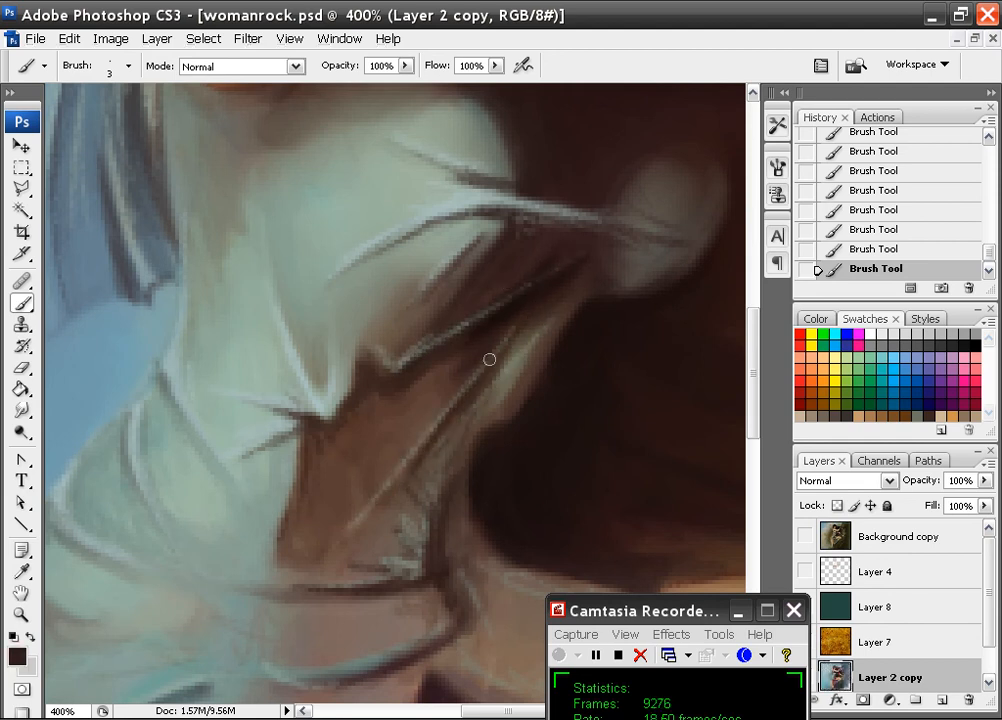
{"action": "left_click_drag", "start_coordinate": [490, 359], "coordinate": [458, 415]}
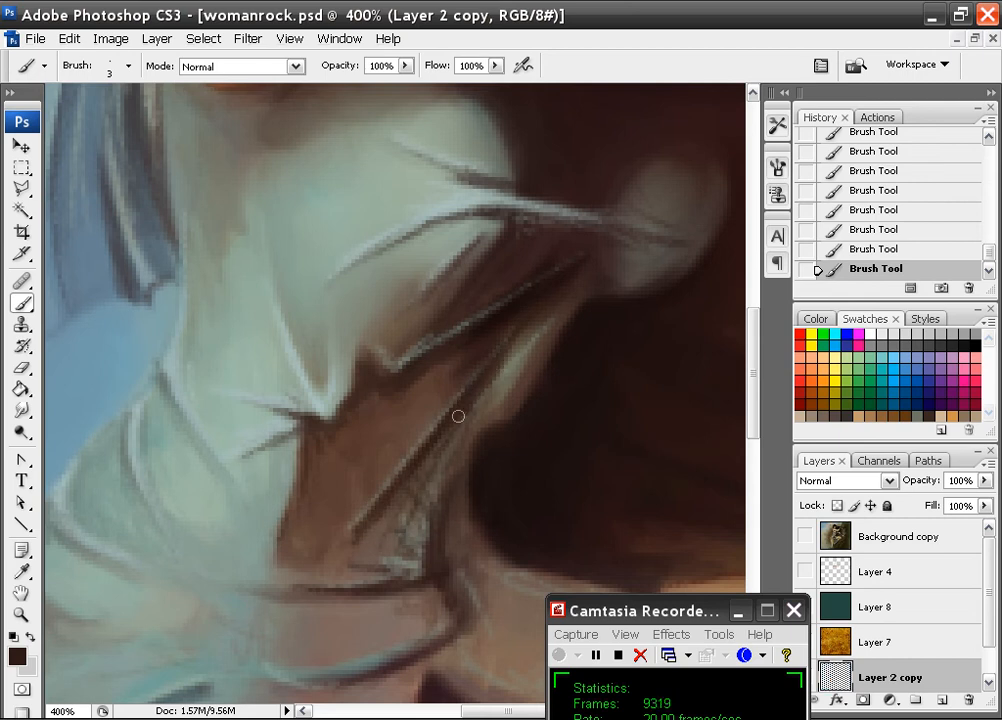
{"action": "left_click_drag", "start_coordinate": [458, 416], "coordinate": [426, 522]}
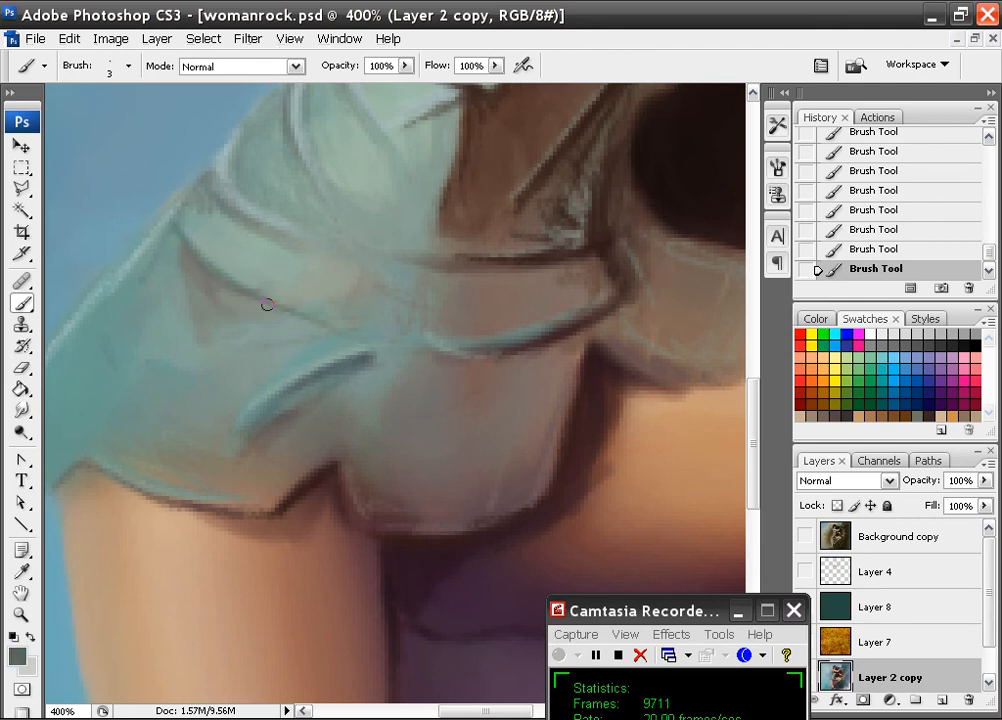
- Paint dark lines along the skirt waist, upper fold, lower edge and a vertical fold
{"action": "left_click_drag", "start_coordinate": [267, 304], "coordinate": [456, 345]}
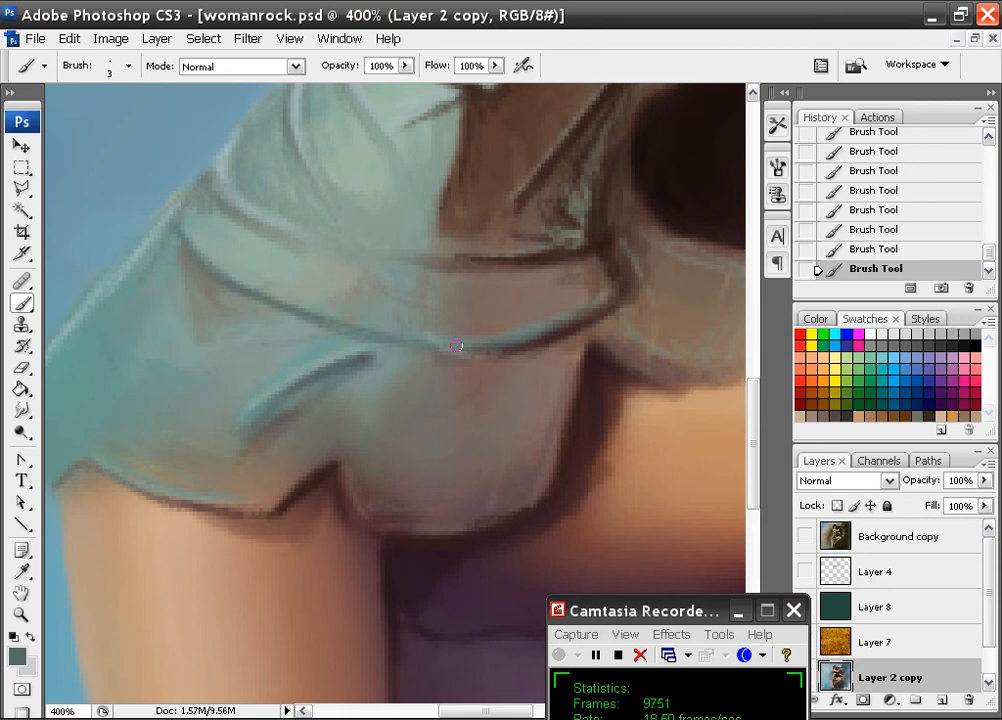
{"action": "left_click_drag", "start_coordinate": [455, 345], "coordinate": [533, 344]}
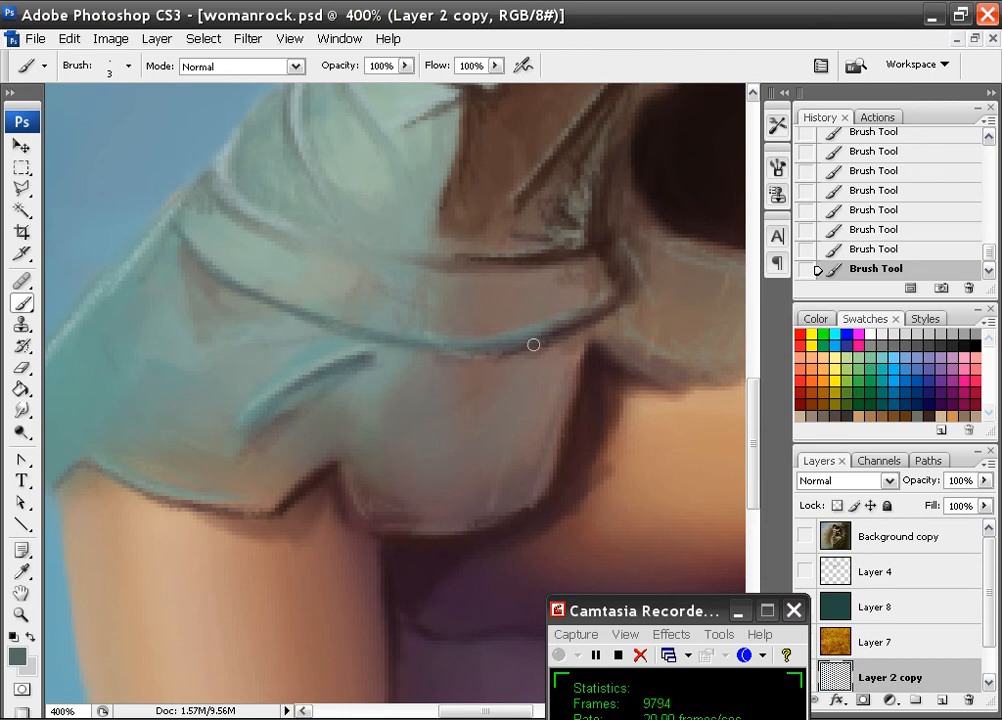
{"action": "left_click_drag", "start_coordinate": [533, 344], "coordinate": [332, 240]}
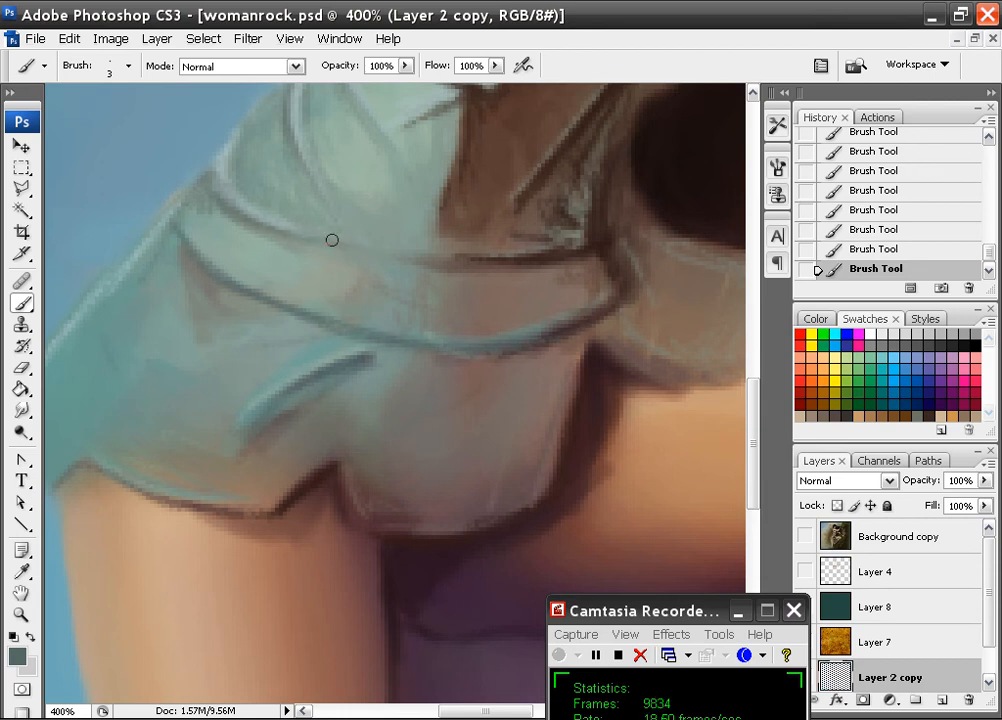
{"action": "left_click_drag", "start_coordinate": [332, 240], "coordinate": [336, 460]}
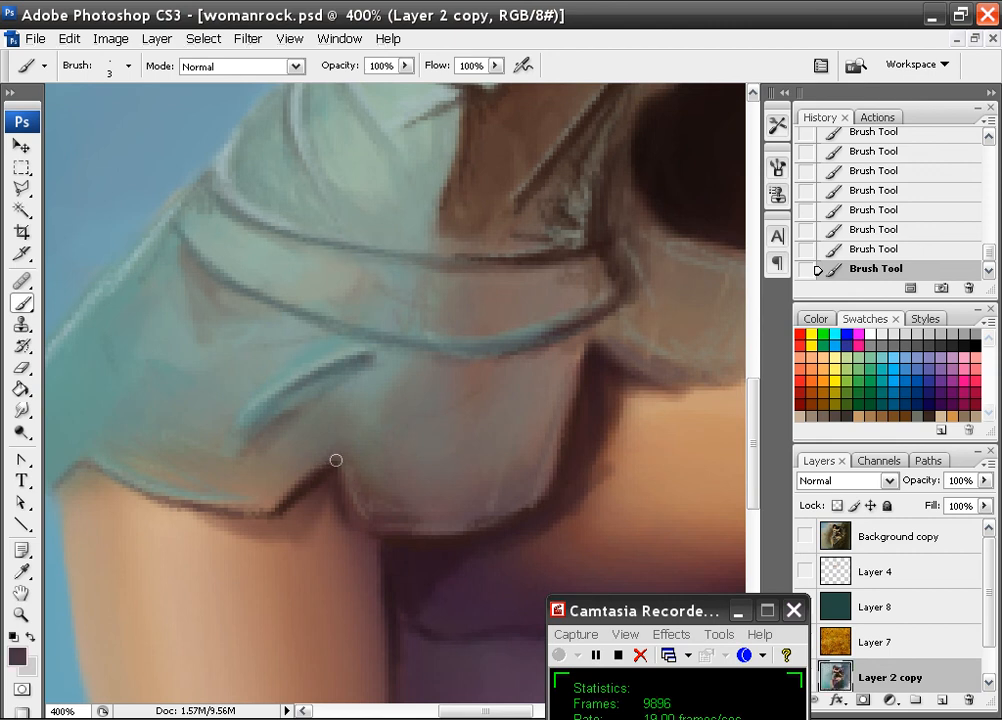
{"action": "left_click_drag", "start_coordinate": [336, 460], "coordinate": [368, 364]}
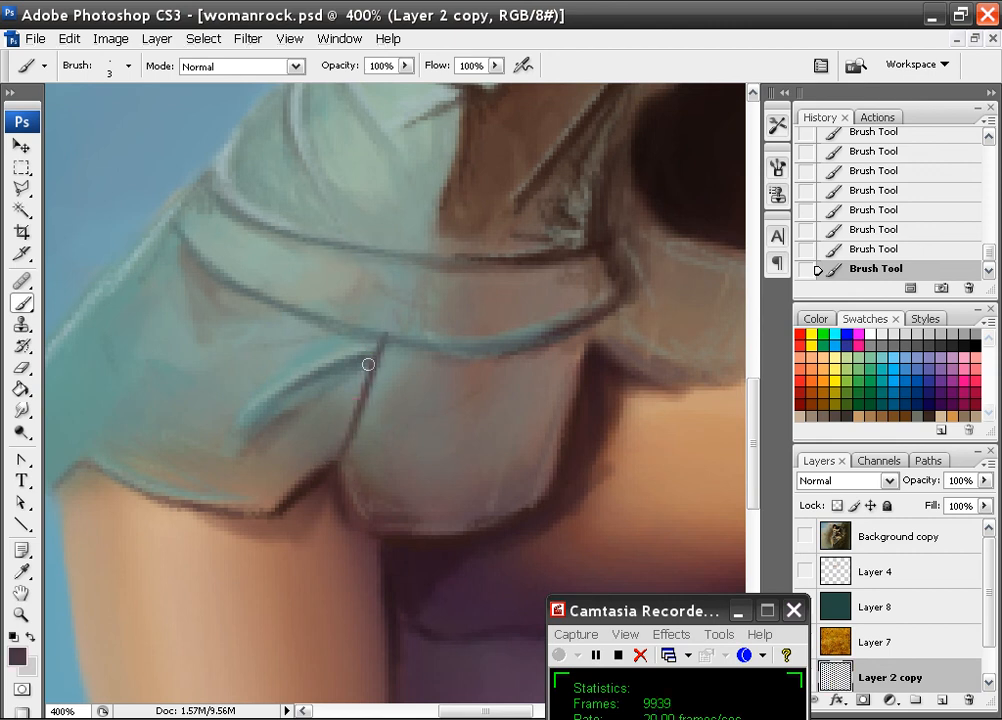
- Add pale highlight strokes beside the fold and across the skirt front
{"action": "left_click_drag", "start_coordinate": [368, 364], "coordinate": [362, 528]}
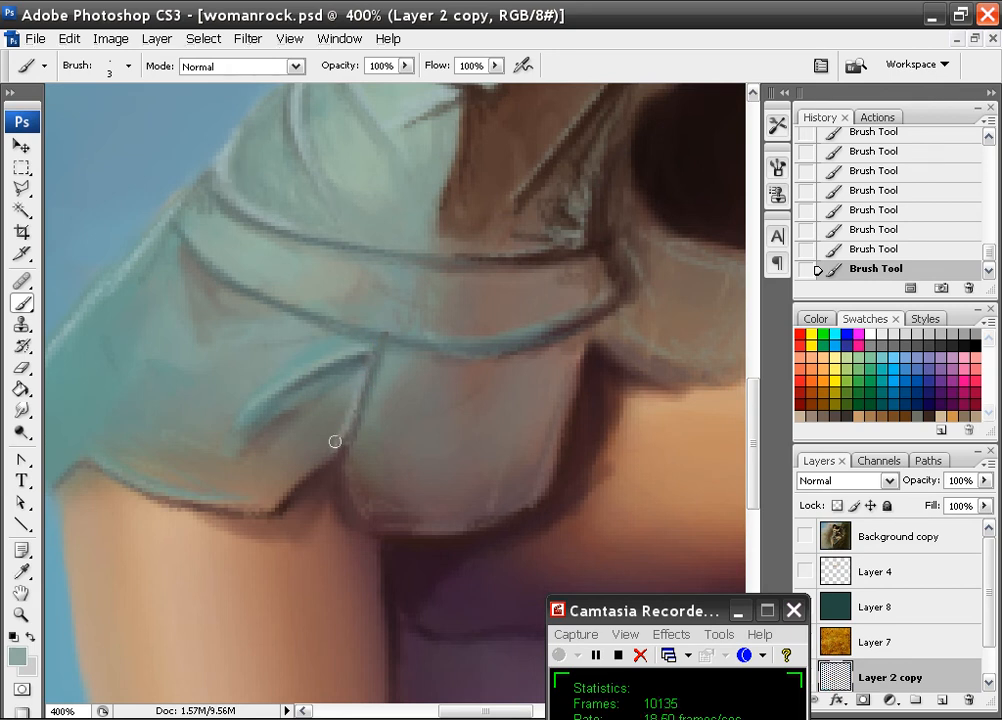
{"action": "left_click_drag", "start_coordinate": [335, 441], "coordinate": [437, 431]}
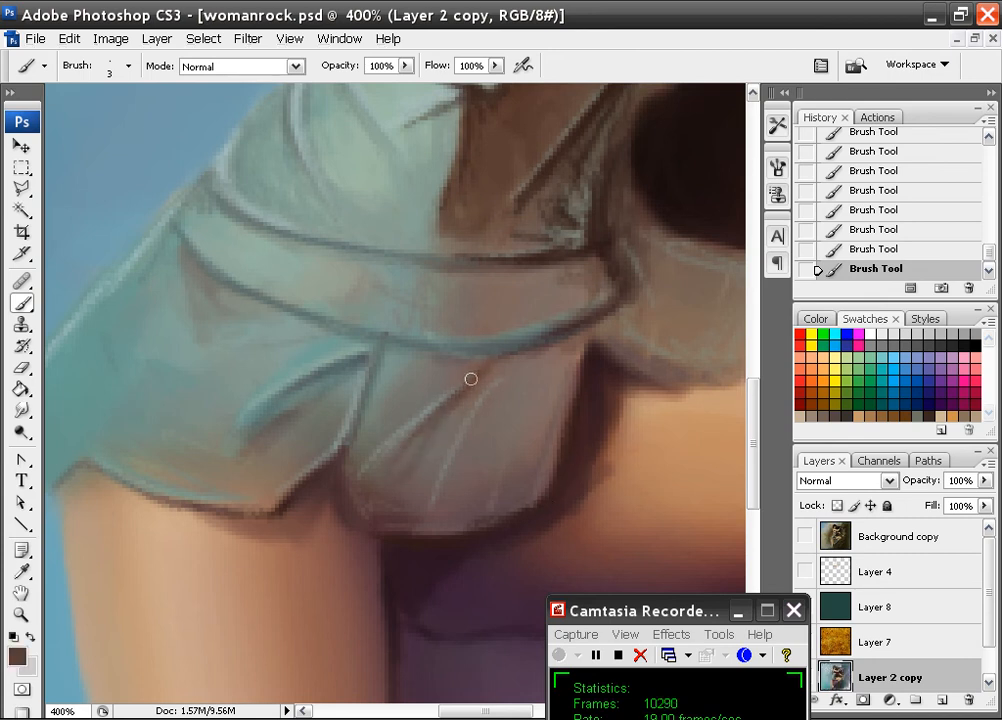
{"action": "left_click_drag", "start_coordinate": [471, 378], "coordinate": [476, 394]}
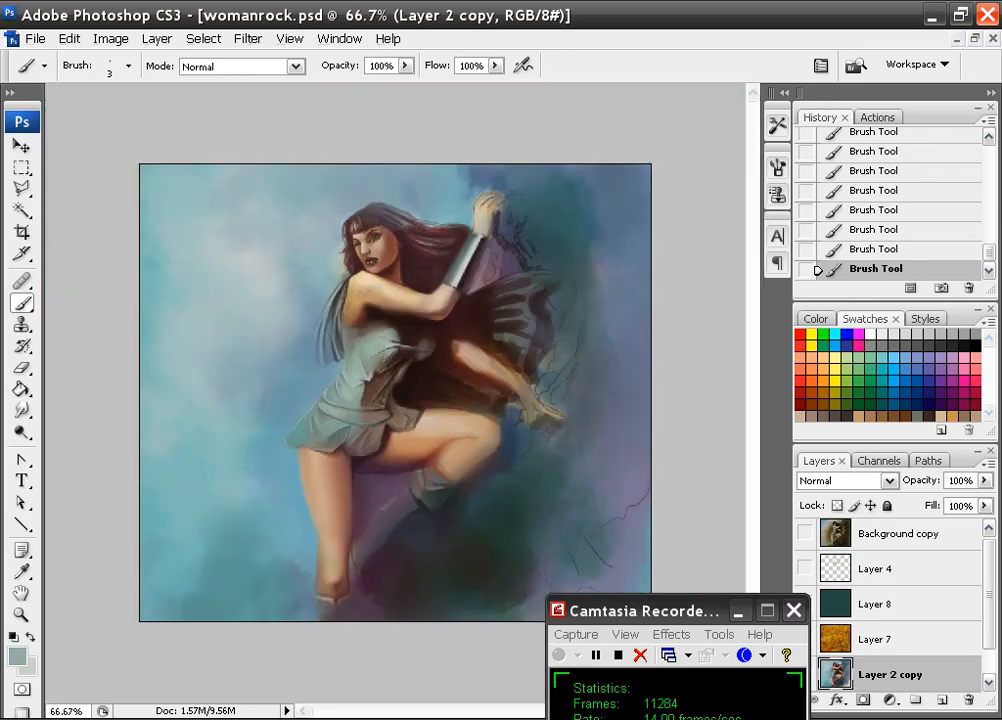
- Check the File commands, then brush a short dark shadow under the skirt hem
{"action": "left_click", "coordinate": [42, 38]}
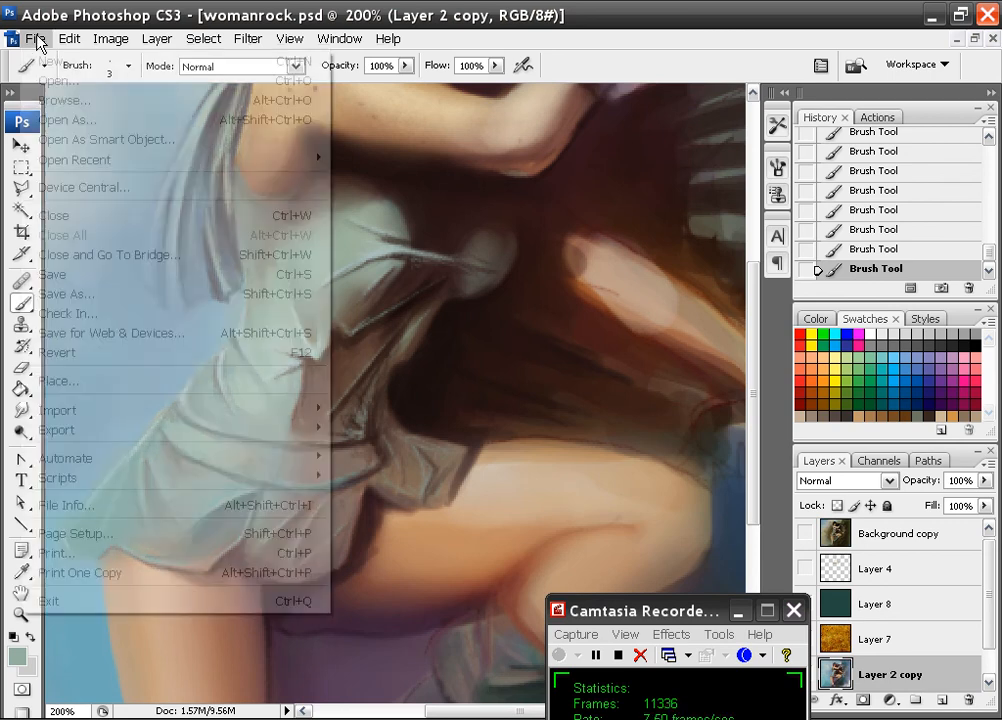
{"action": "mouse_move", "coordinate": [70, 273]}
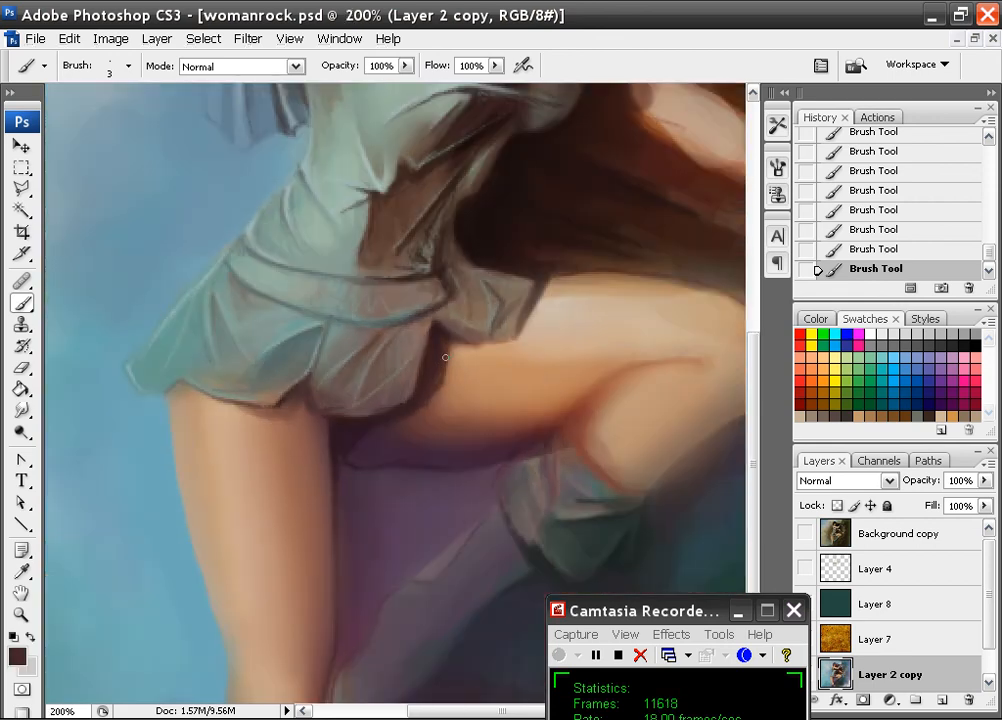
{"action": "left_click_drag", "start_coordinate": [445, 357], "coordinate": [445, 340]}
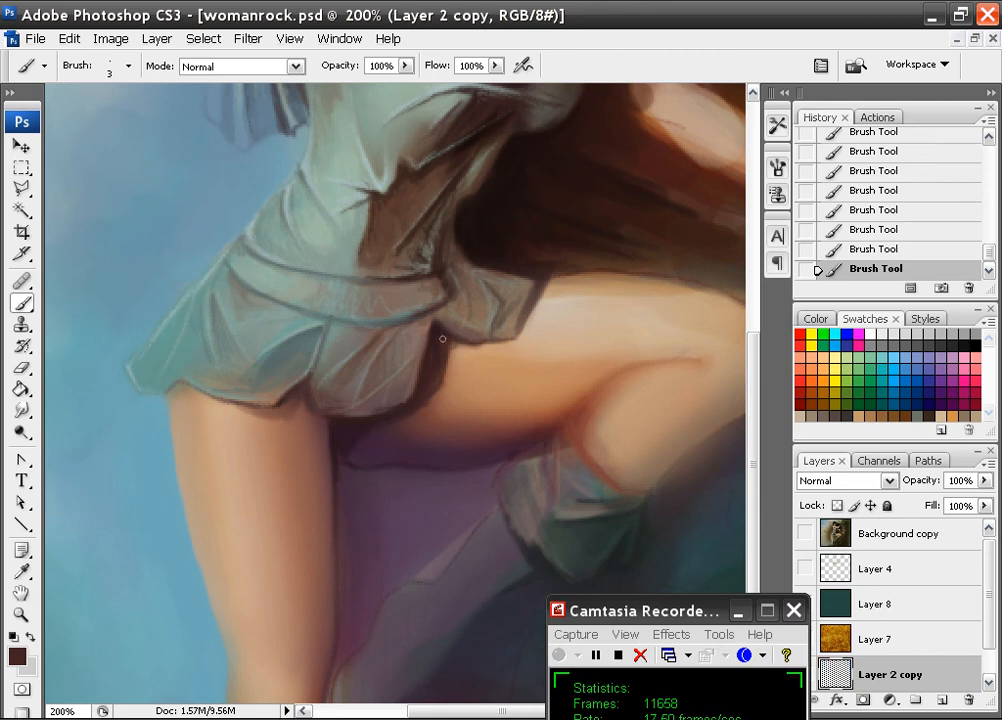